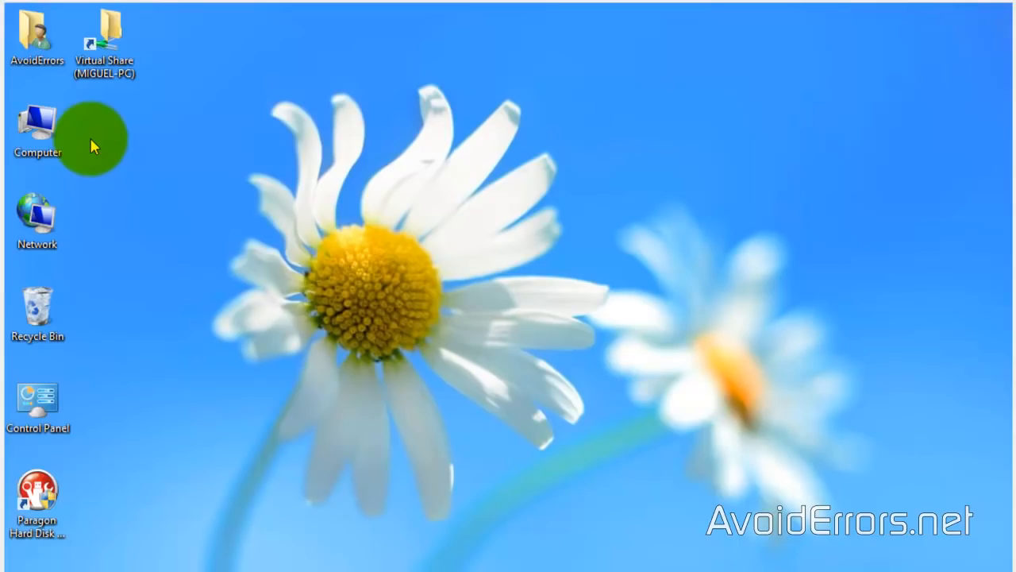
- Open Computer and view Local Disk (C:) properties: 14.9 GB used, 84.7 GB free
{"action": "left_click", "coordinate": [37, 123]}
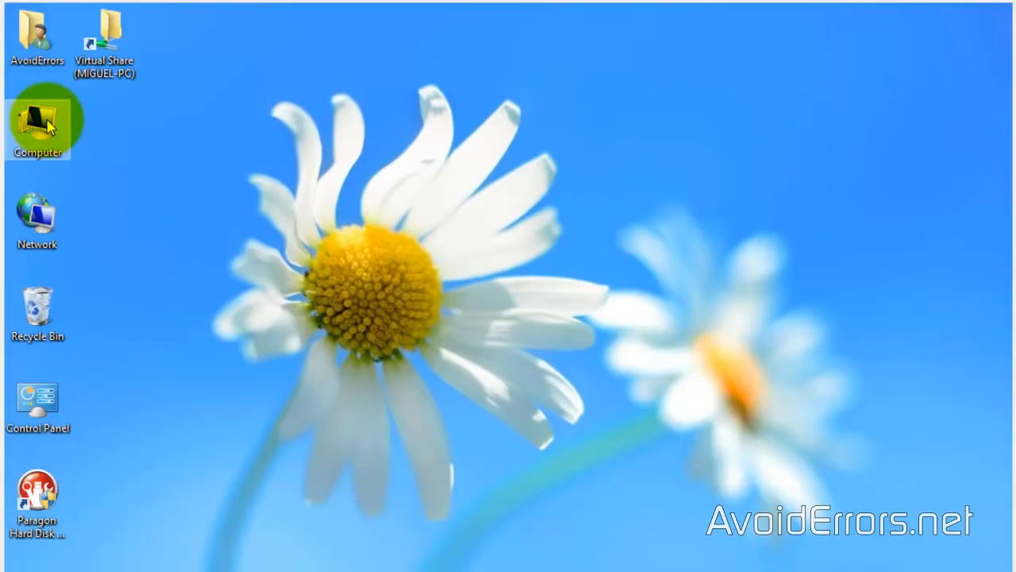
{"action": "double_click", "coordinate": [36, 123]}
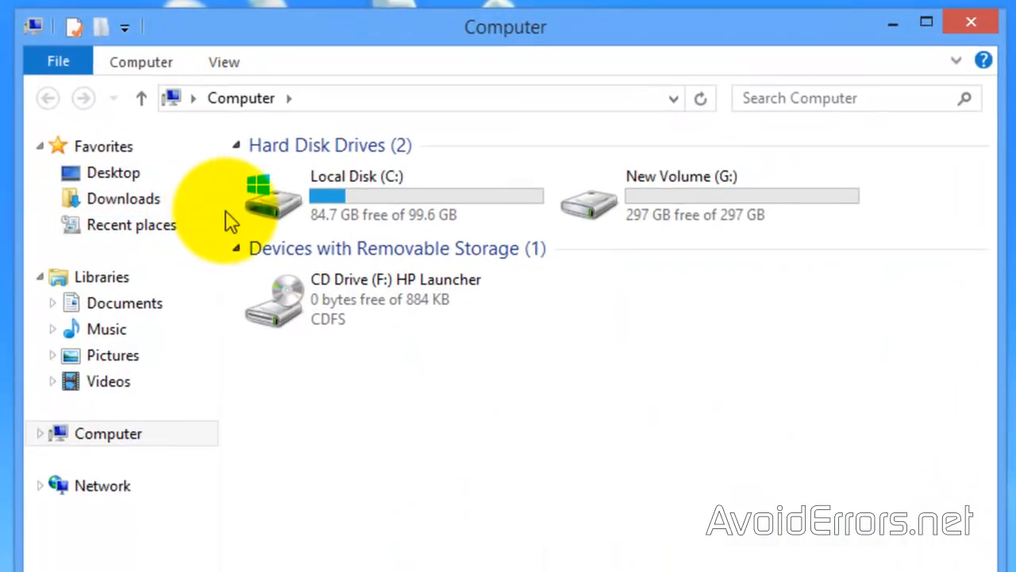
{"action": "right_click", "coordinate": [270, 196]}
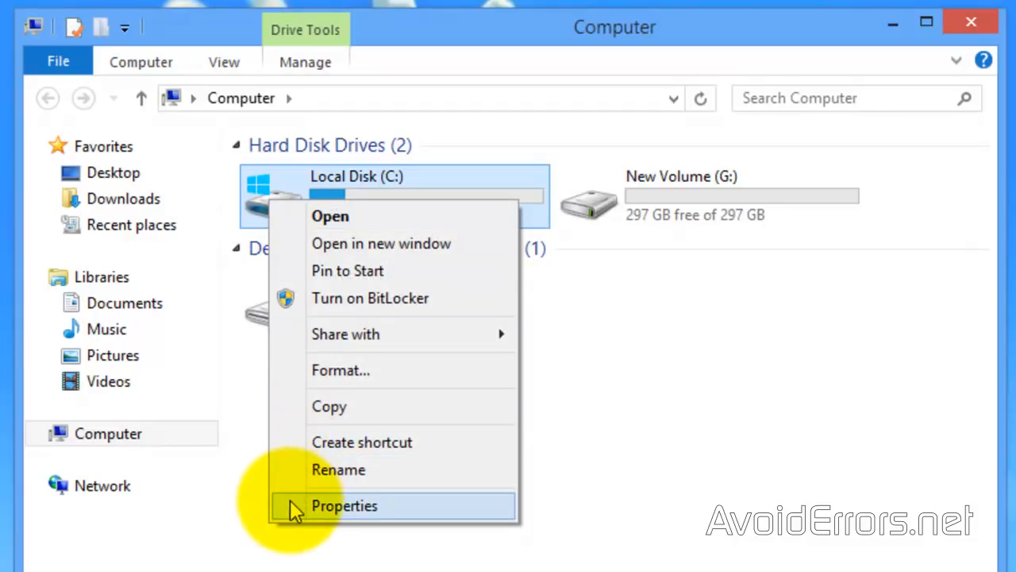
{"action": "left_click", "coordinate": [344, 505]}
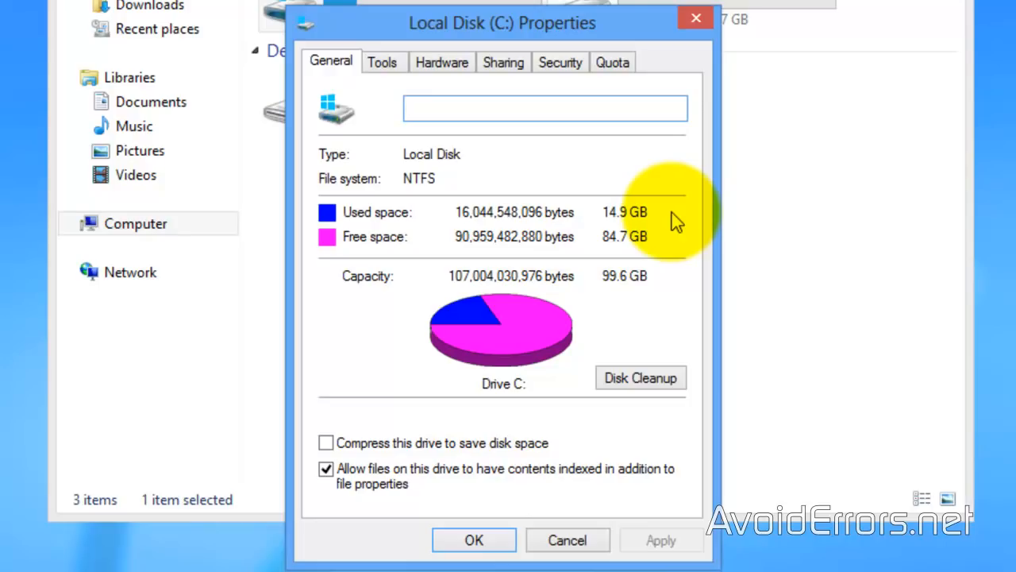
{"action": "mouse_move", "coordinate": [729, 158]}
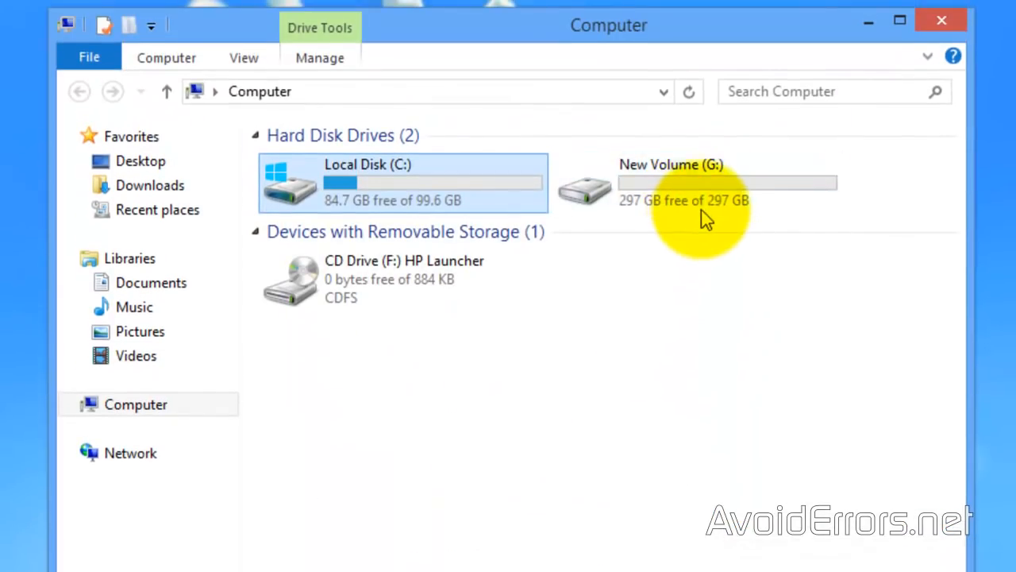
- Open the empty New Volume (G:) drive, showing 297 GB free
{"action": "left_click", "coordinate": [697, 183]}
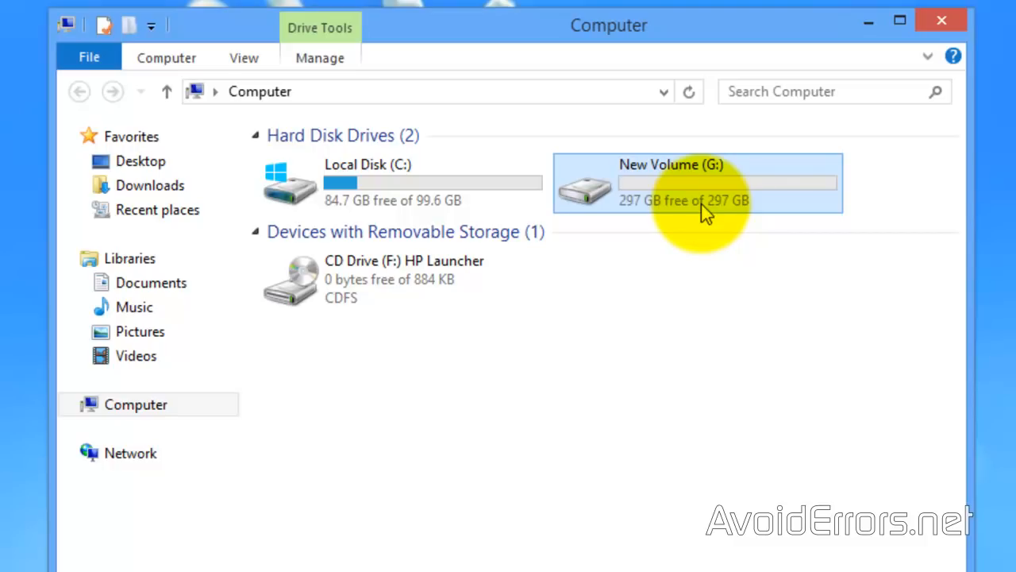
{"action": "double_click", "coordinate": [698, 183]}
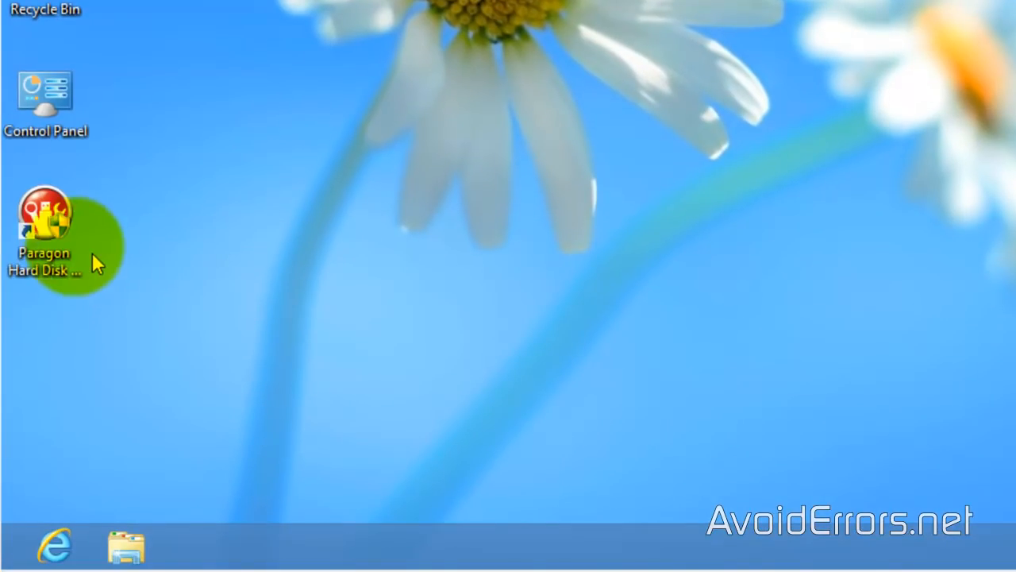
- Launch Hard Disk Manager, approve UAC, and start Smart Backup from Backup and Recovery
{"action": "double_click", "coordinate": [44, 211]}
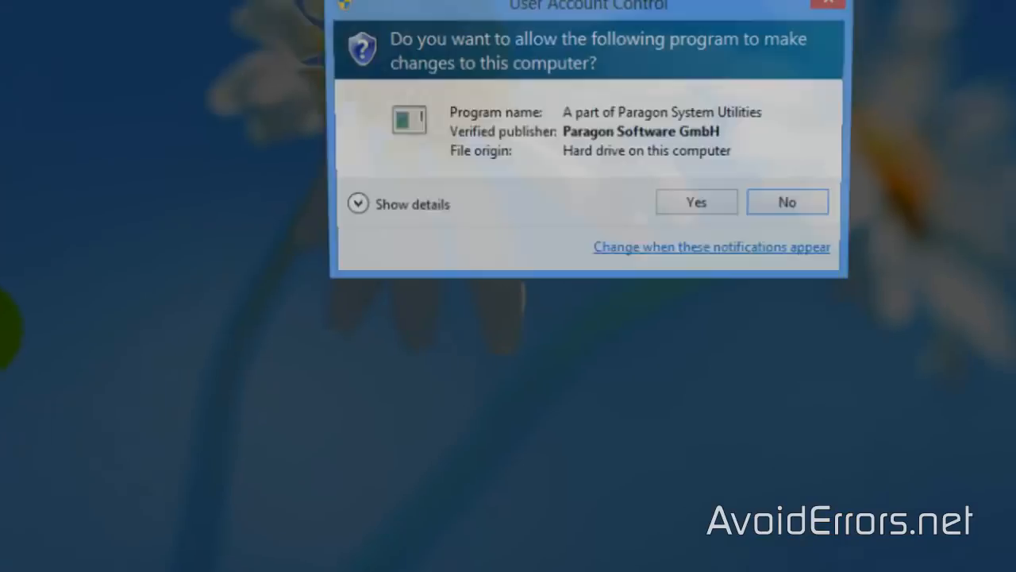
{"action": "left_click", "coordinate": [605, 339]}
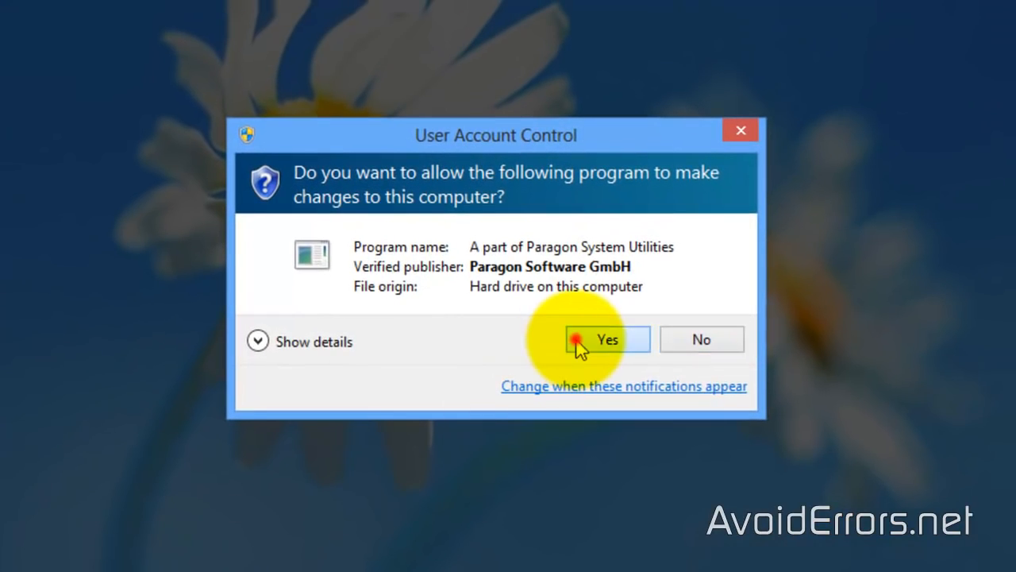
{"action": "left_click", "coordinate": [606, 339]}
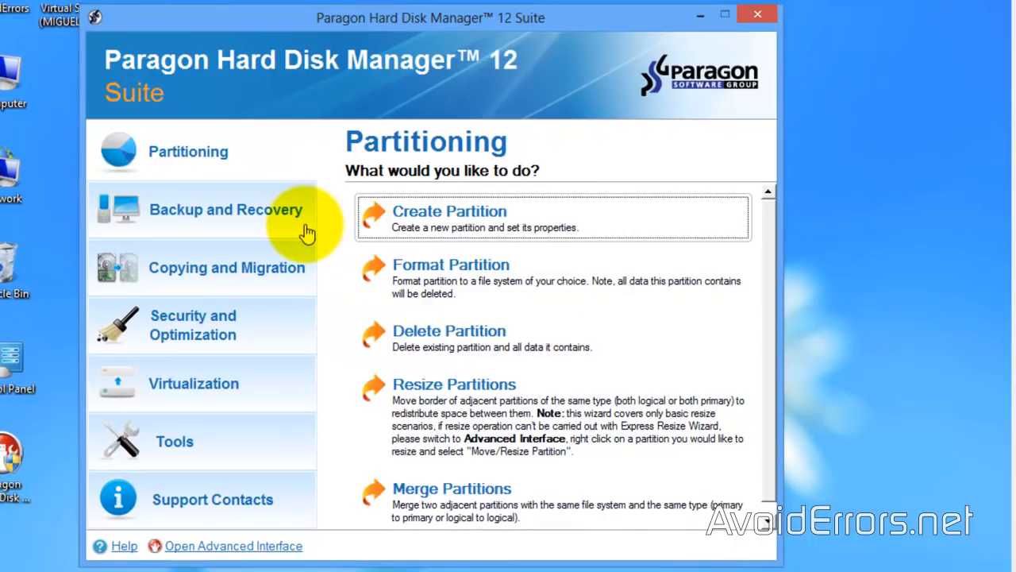
{"action": "left_click", "coordinate": [225, 209]}
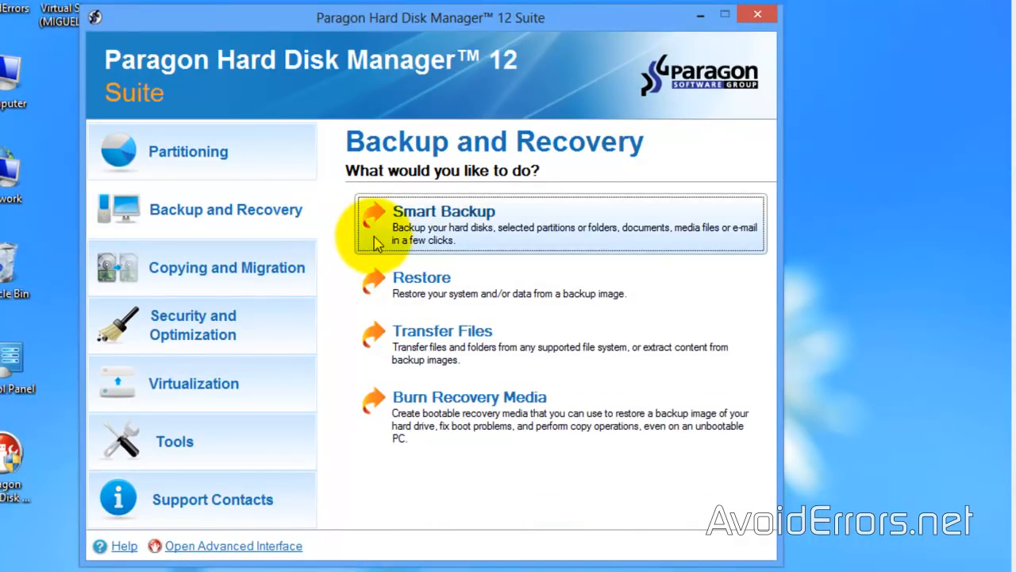
{"action": "left_click", "coordinate": [443, 211]}
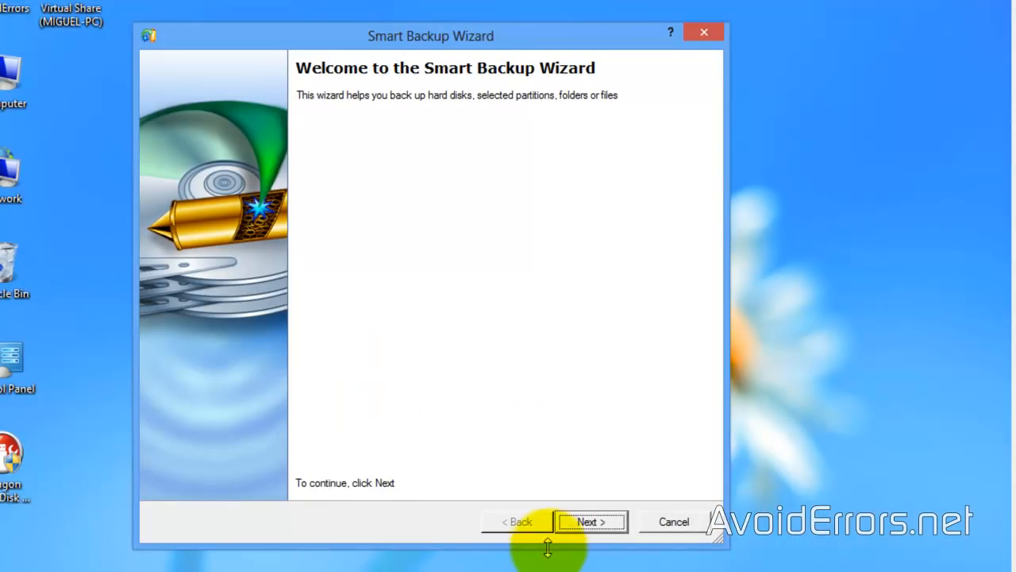
{"action": "left_click", "coordinate": [589, 521]}
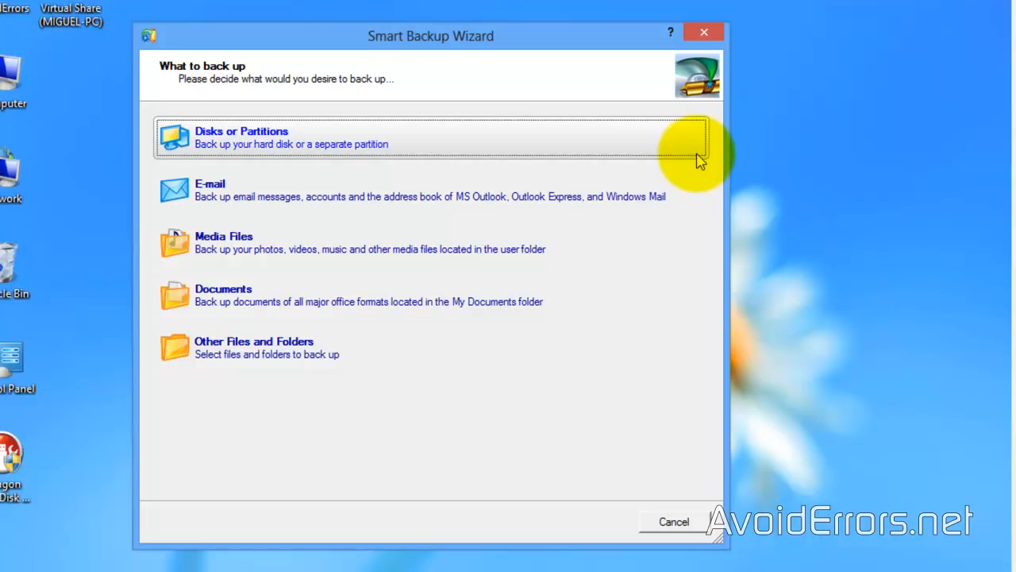
- Choose Disks or Partitions and tick Local Disk (C:) and System Reserved for backup
{"action": "left_click", "coordinate": [242, 136]}
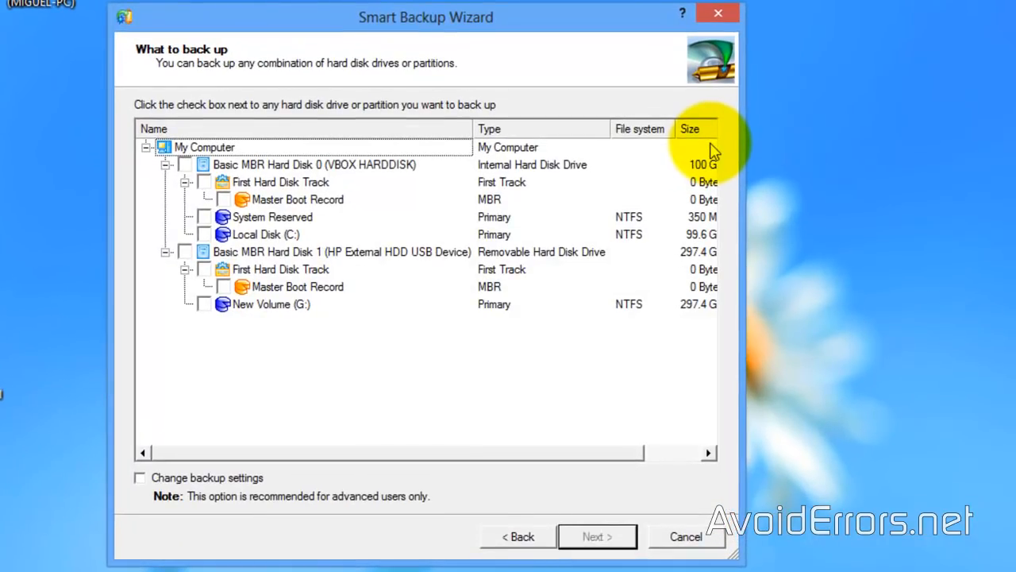
{"action": "mouse_move", "coordinate": [501, 345]}
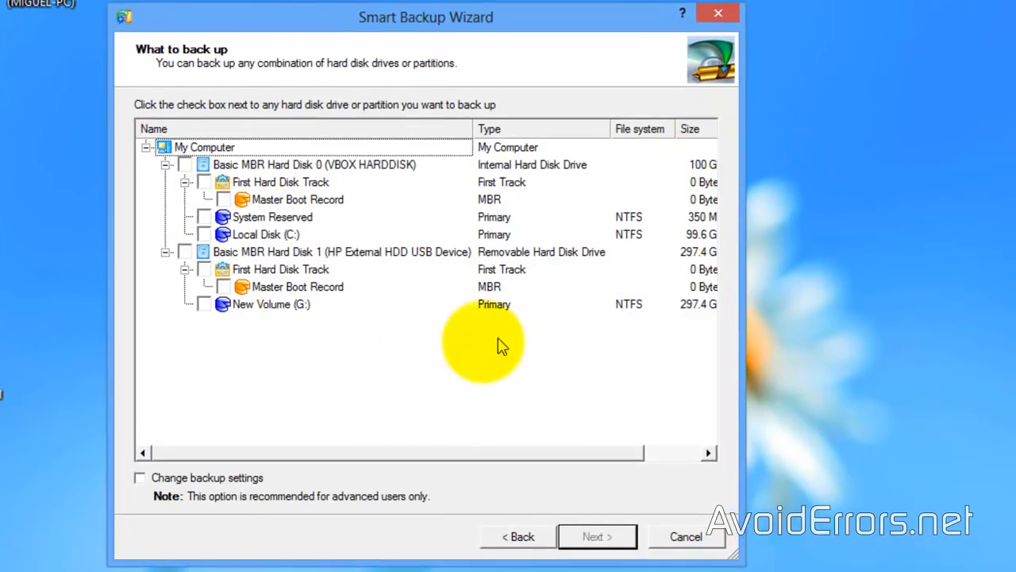
{"action": "left_click", "coordinate": [203, 234]}
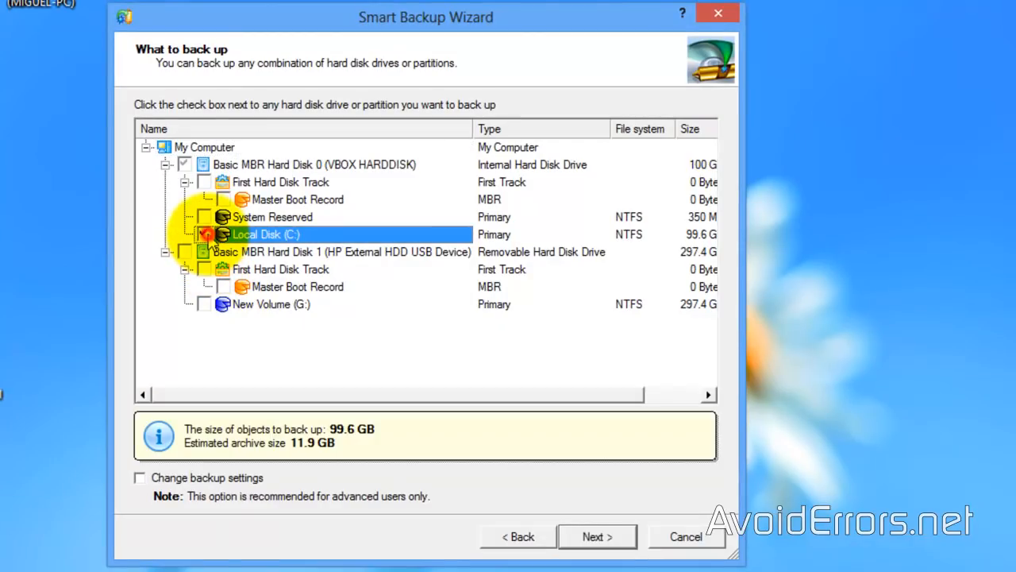
{"action": "left_click", "coordinate": [203, 233]}
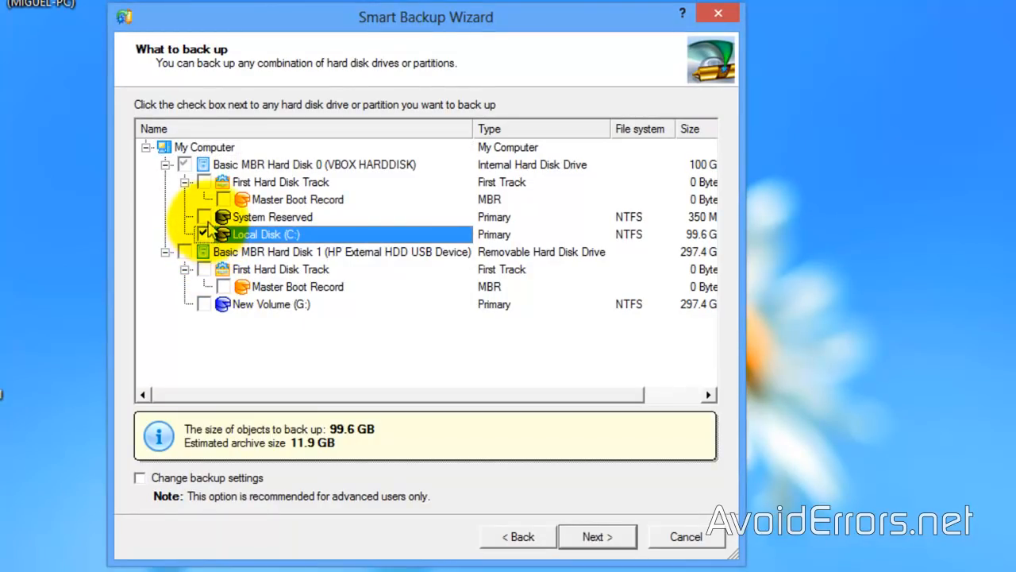
{"action": "left_click", "coordinate": [203, 216]}
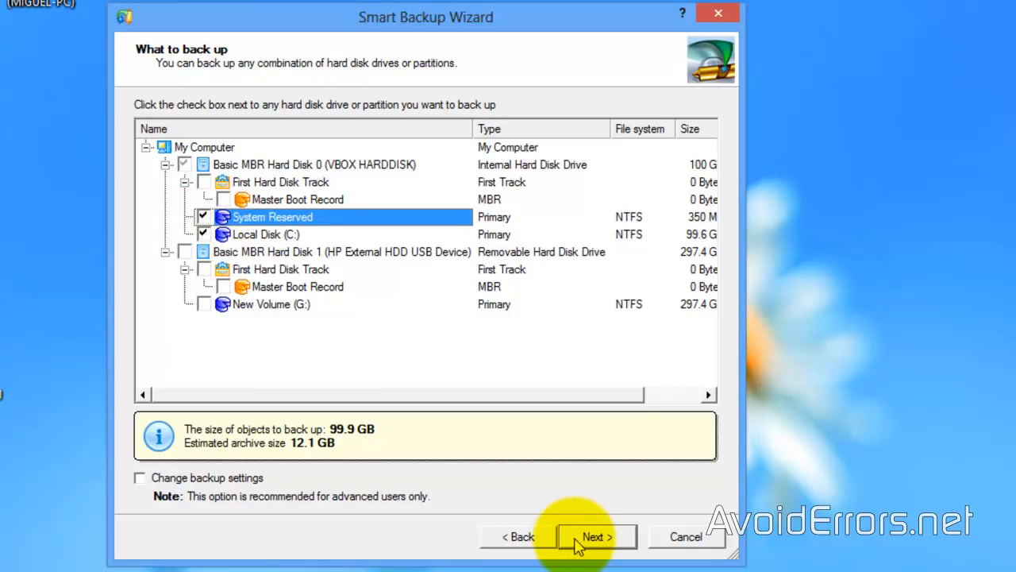
{"action": "left_click", "coordinate": [593, 536]}
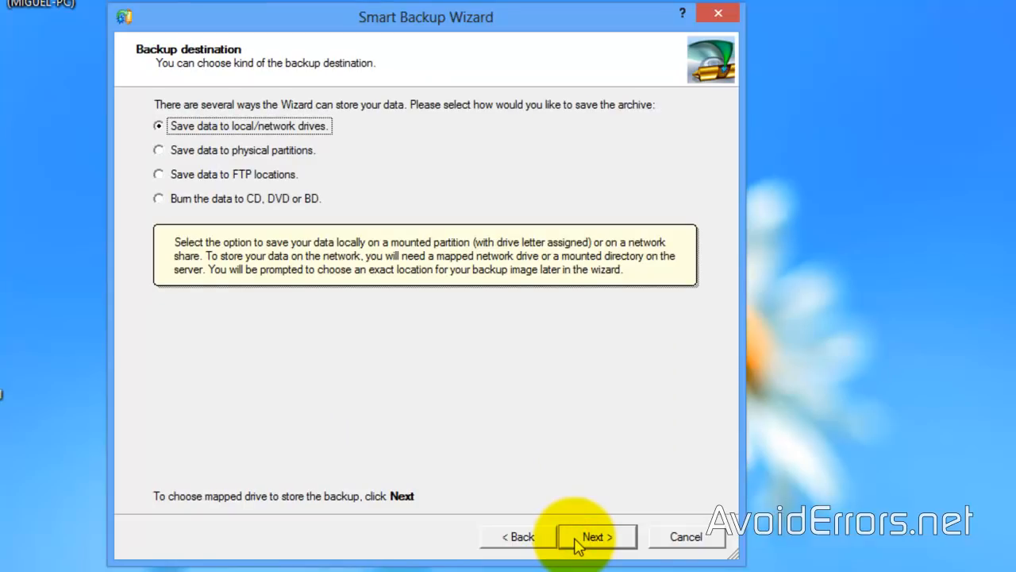
{"action": "mouse_move", "coordinate": [362, 155]}
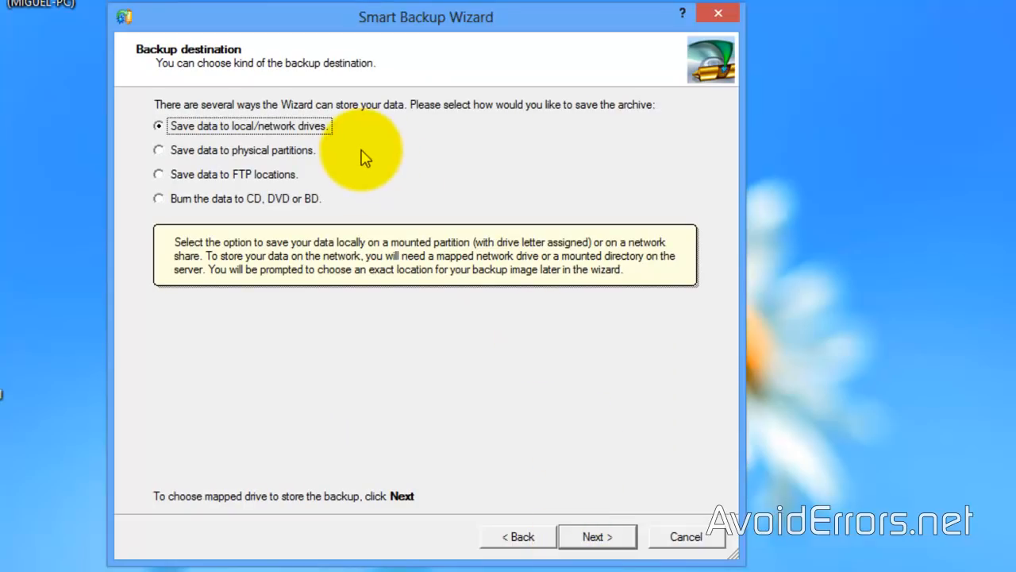
{"action": "mouse_move", "coordinate": [496, 282]}
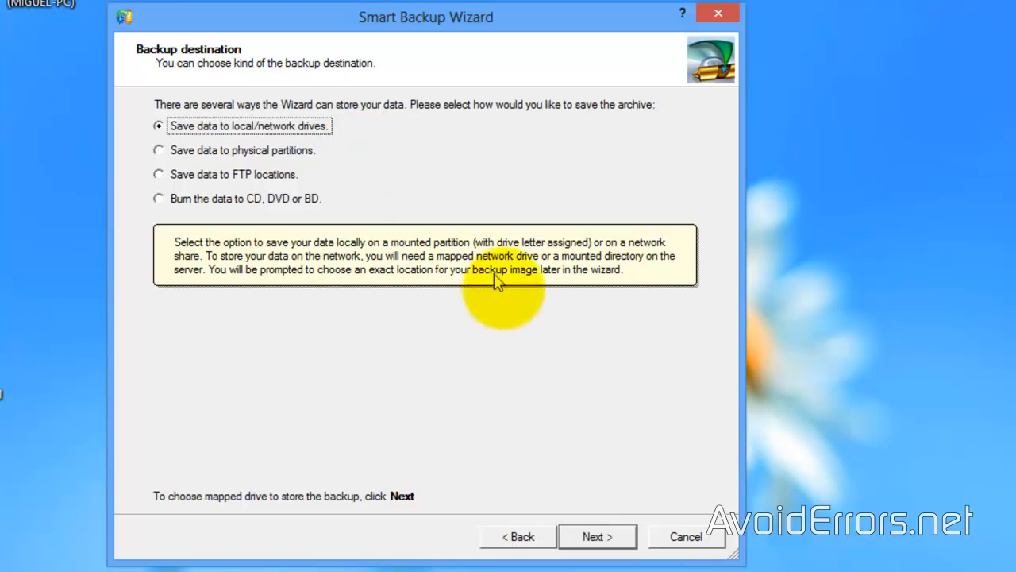
- Name the archive 'System Restore 10-28-13' and store it in G:\Recovery
{"action": "left_click", "coordinate": [596, 536]}
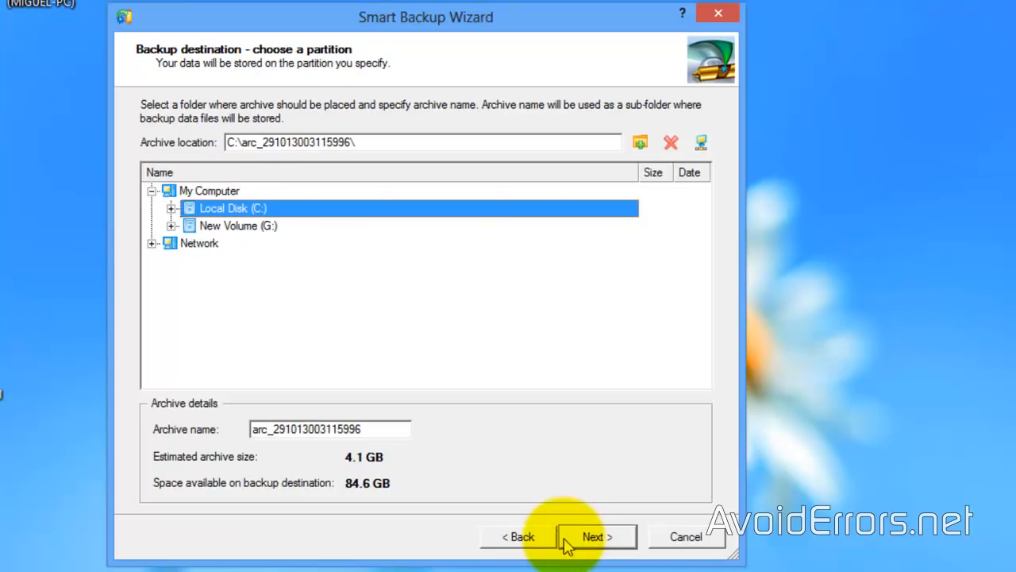
{"action": "mouse_move", "coordinate": [345, 463]}
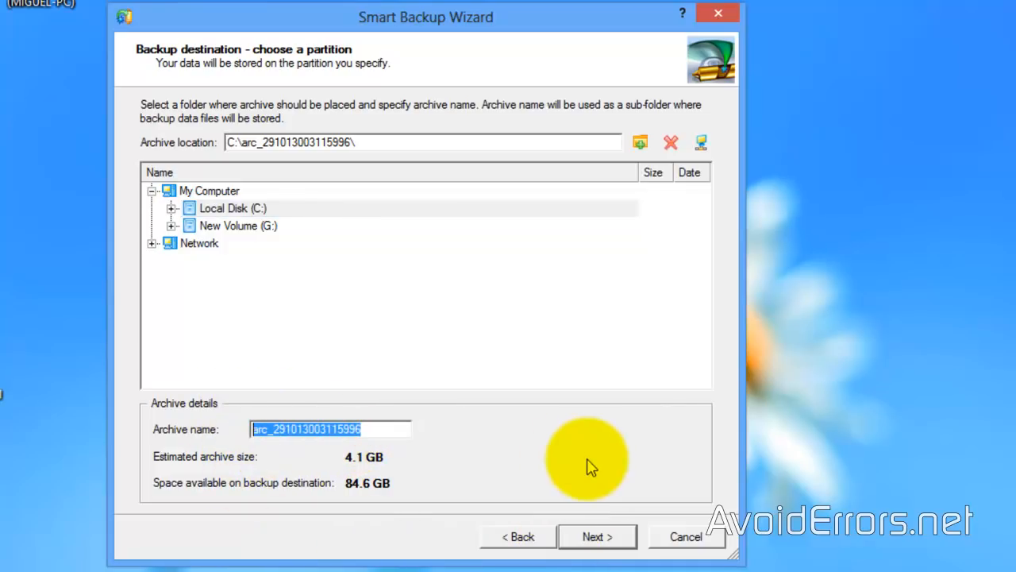
{"action": "type", "text": "System Restore 10-28-13"}
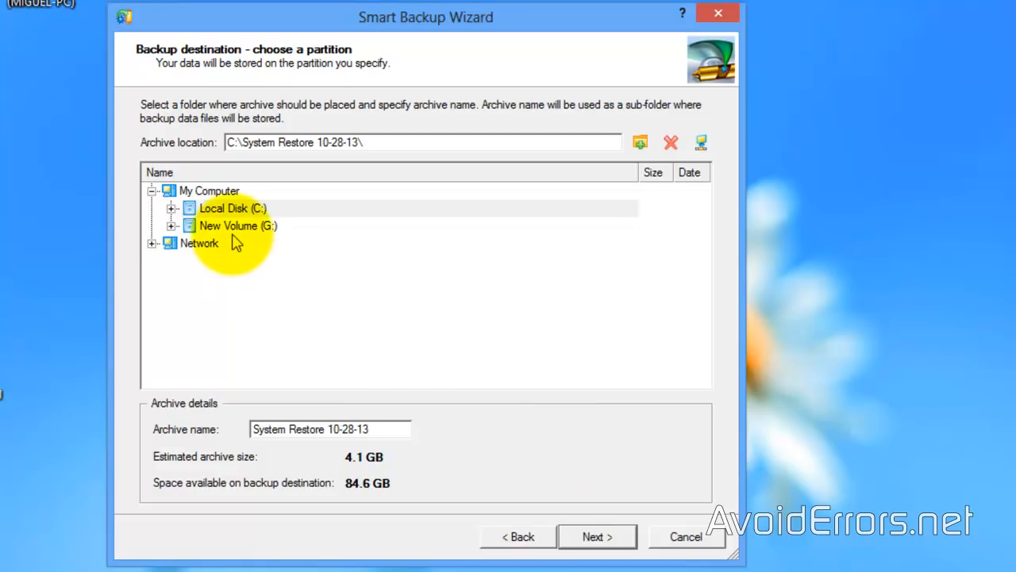
{"action": "left_click", "coordinate": [237, 225]}
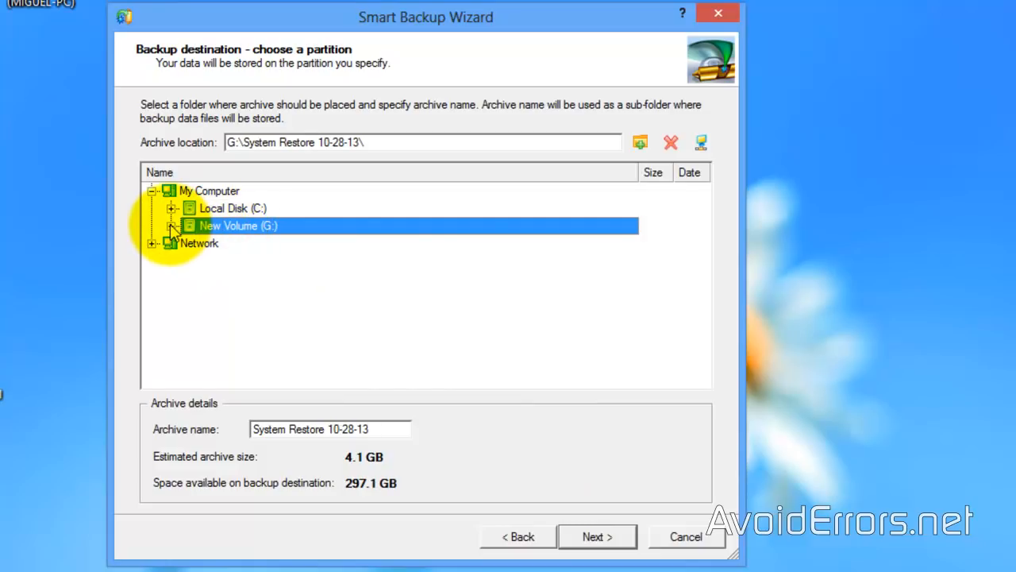
{"action": "left_click", "coordinate": [171, 225]}
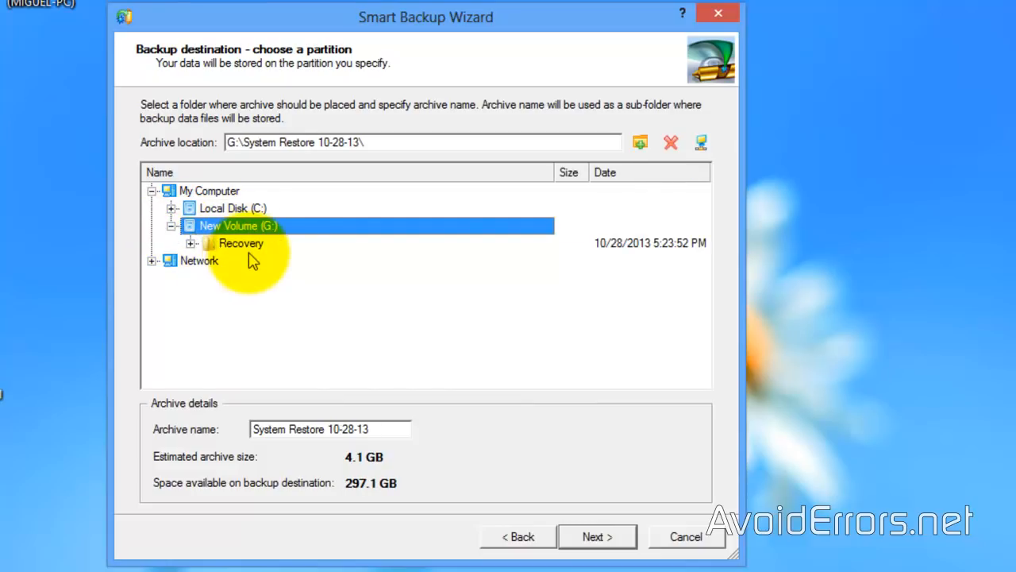
{"action": "left_click", "coordinate": [240, 243]}
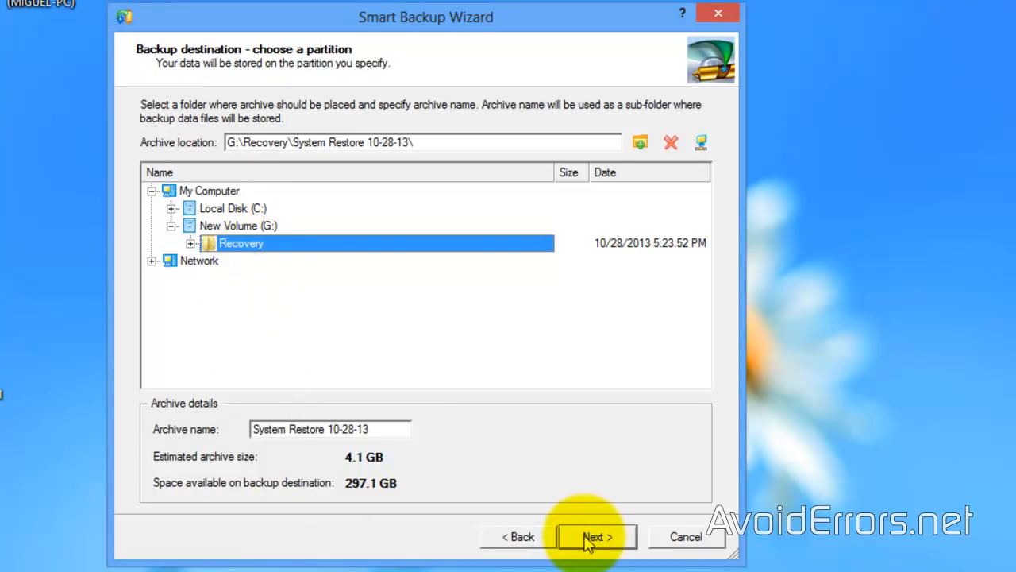
{"action": "left_click", "coordinate": [595, 537]}
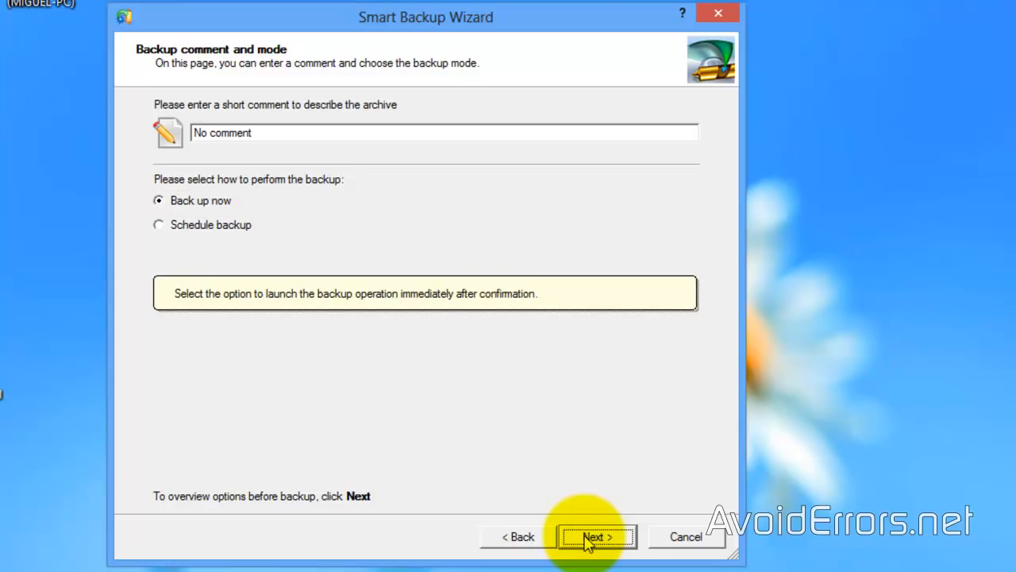
- Run the System Reserved and C: backup to success and finish the wizard
{"action": "left_click", "coordinate": [594, 537]}
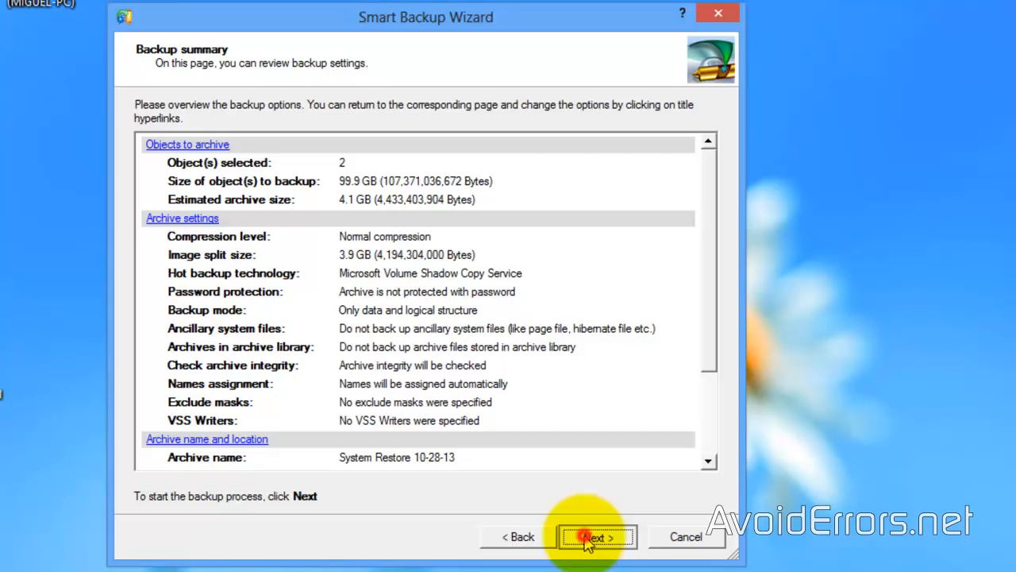
{"action": "left_click", "coordinate": [597, 536]}
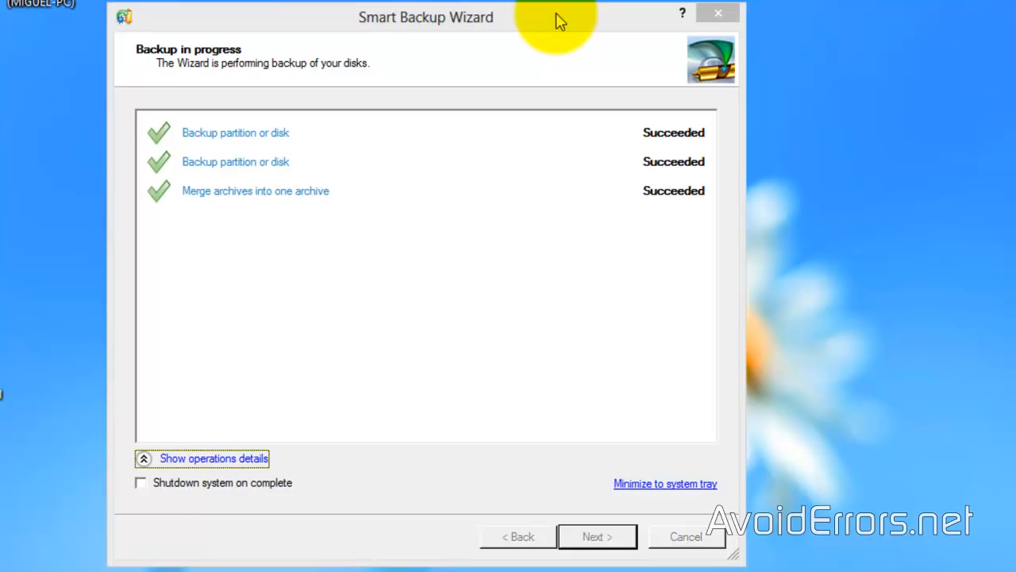
{"action": "left_click", "coordinate": [596, 536]}
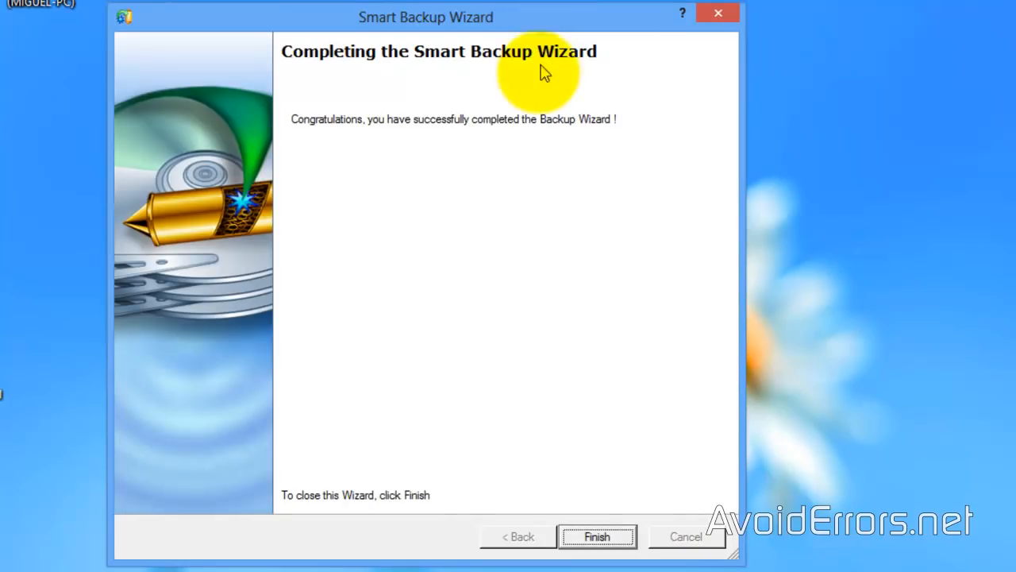
{"action": "mouse_move", "coordinate": [447, 166]}
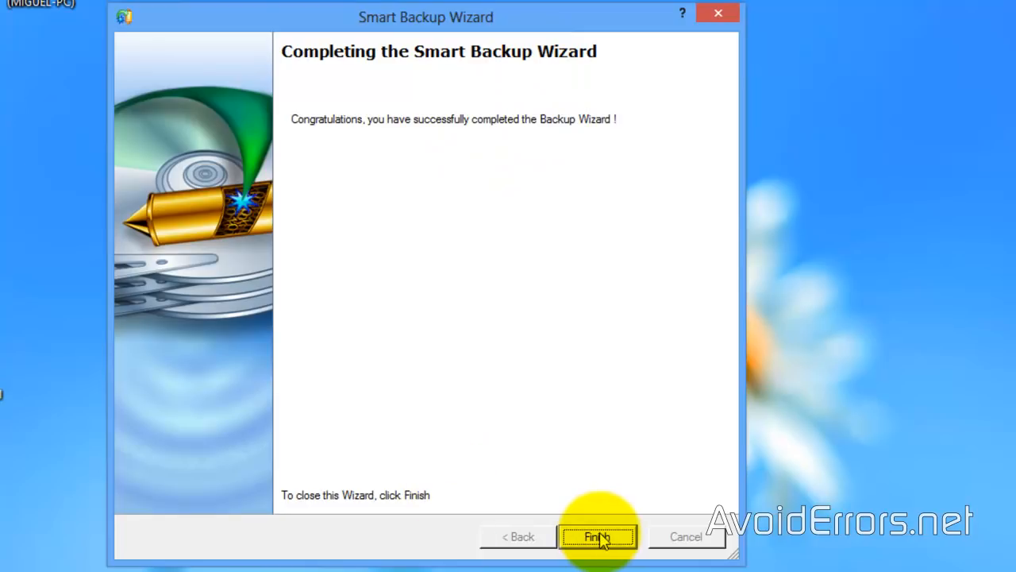
{"action": "left_click", "coordinate": [597, 537]}
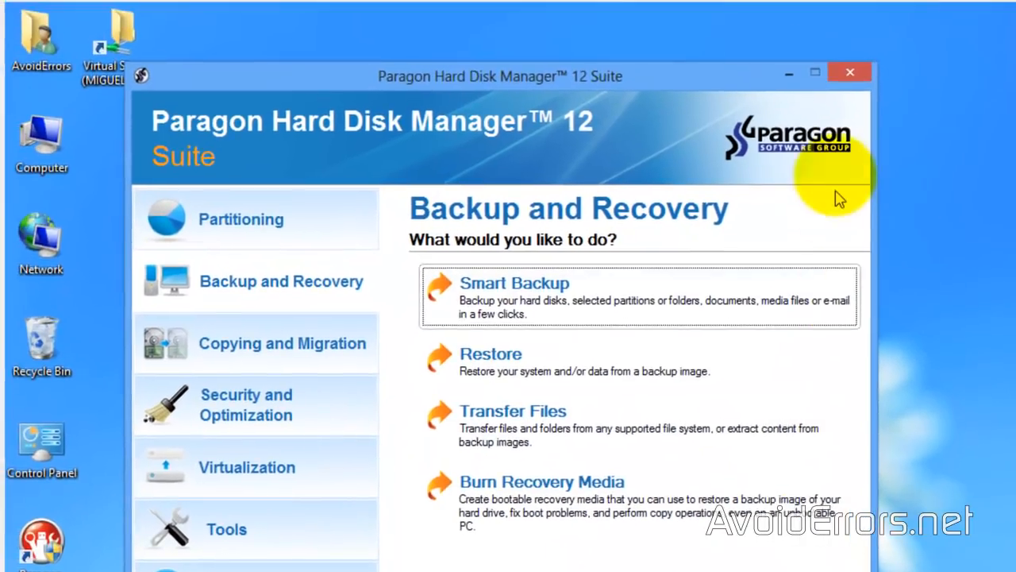
- Close Hard Disk Manager and browse to G:\Recovery\System Restore 10-28-13 to see the image files
{"action": "left_click", "coordinate": [849, 71]}
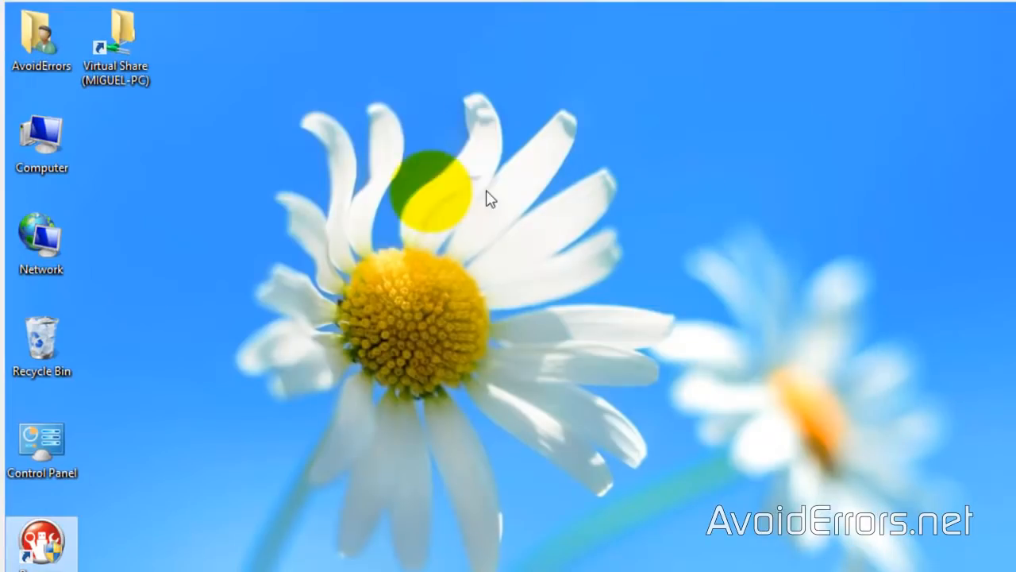
{"action": "left_click", "coordinate": [41, 143]}
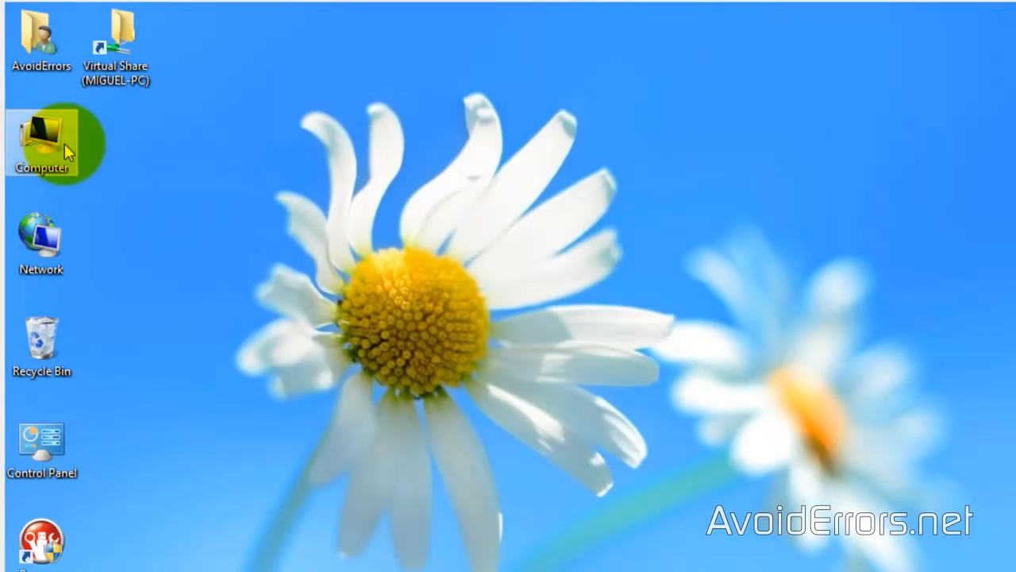
{"action": "double_click", "coordinate": [41, 143]}
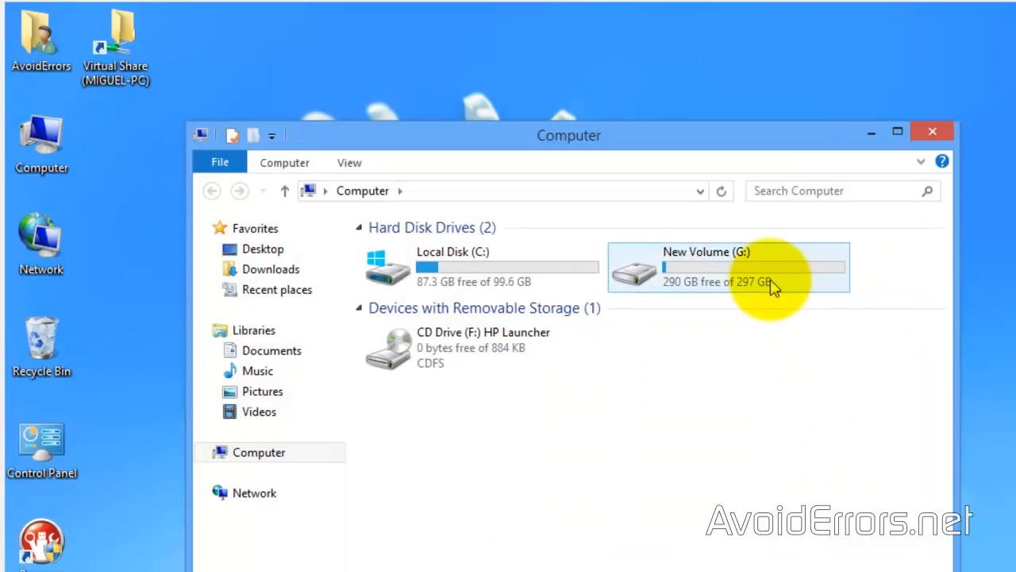
{"action": "double_click", "coordinate": [705, 266]}
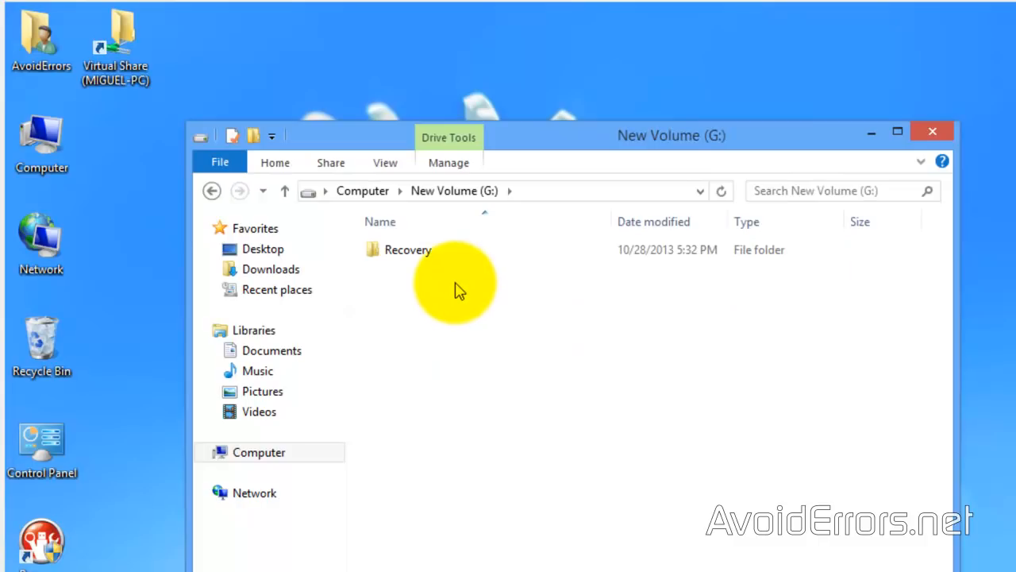
{"action": "double_click", "coordinate": [407, 249]}
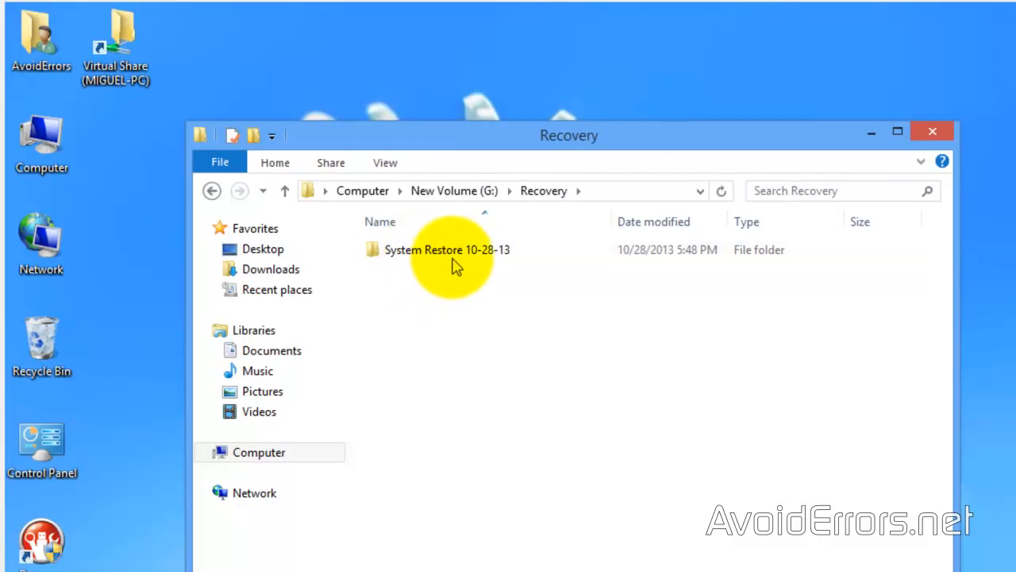
{"action": "double_click", "coordinate": [447, 249]}
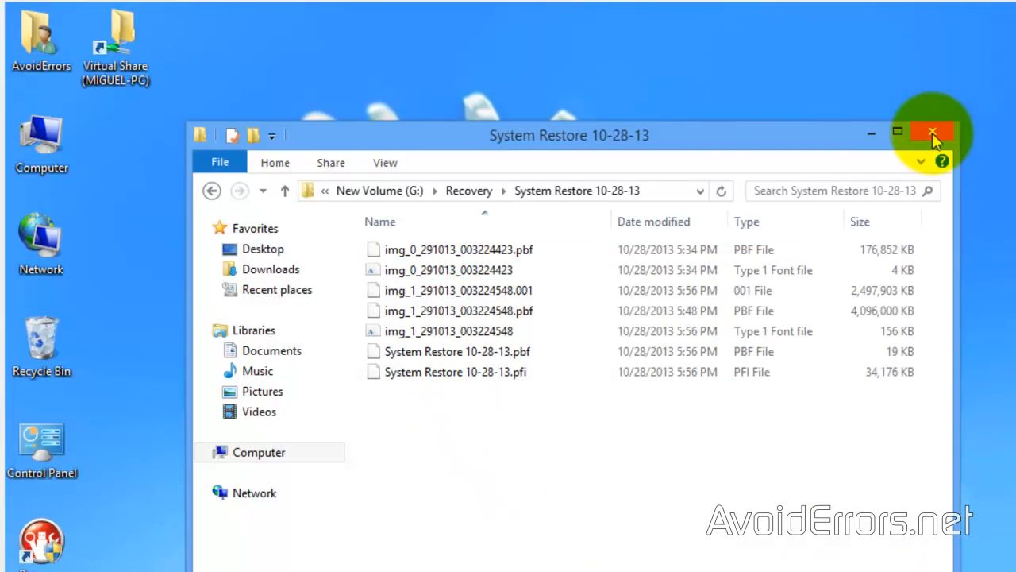
- Close Explorer and launch the Simple Restore Wizard from the boot media menu
{"action": "left_click", "coordinate": [932, 131]}
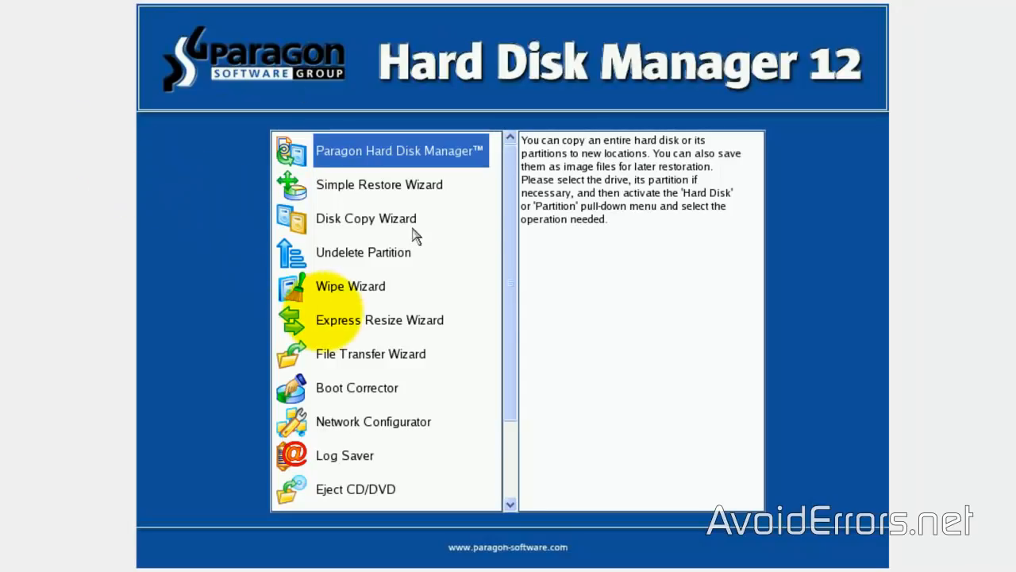
{"action": "left_click", "coordinate": [379, 184]}
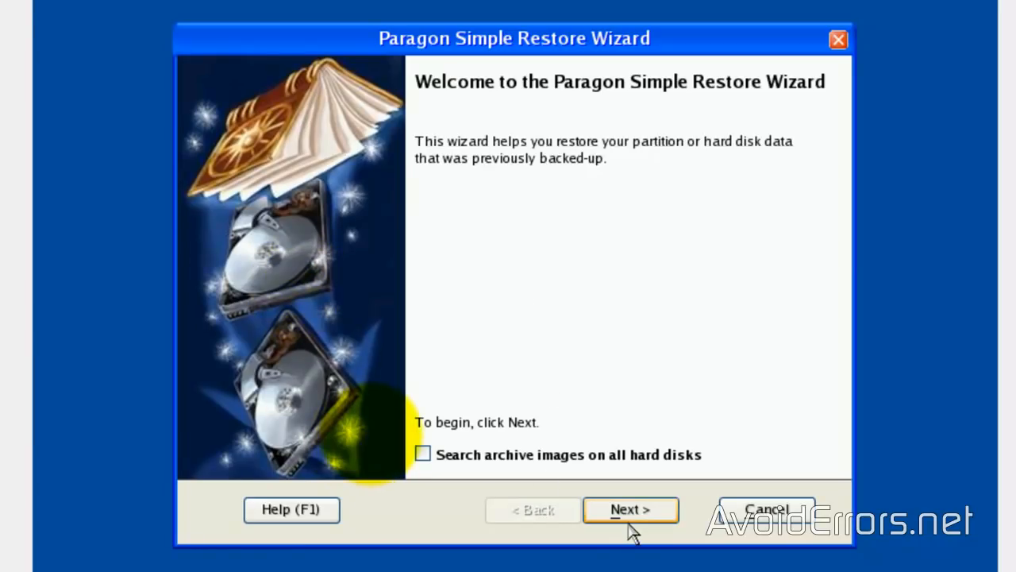
- Browse New Volume\Recovery\System Restore 10-28-13 and select System Restore 10-28-13.pbf as the image
{"action": "left_click", "coordinate": [629, 509]}
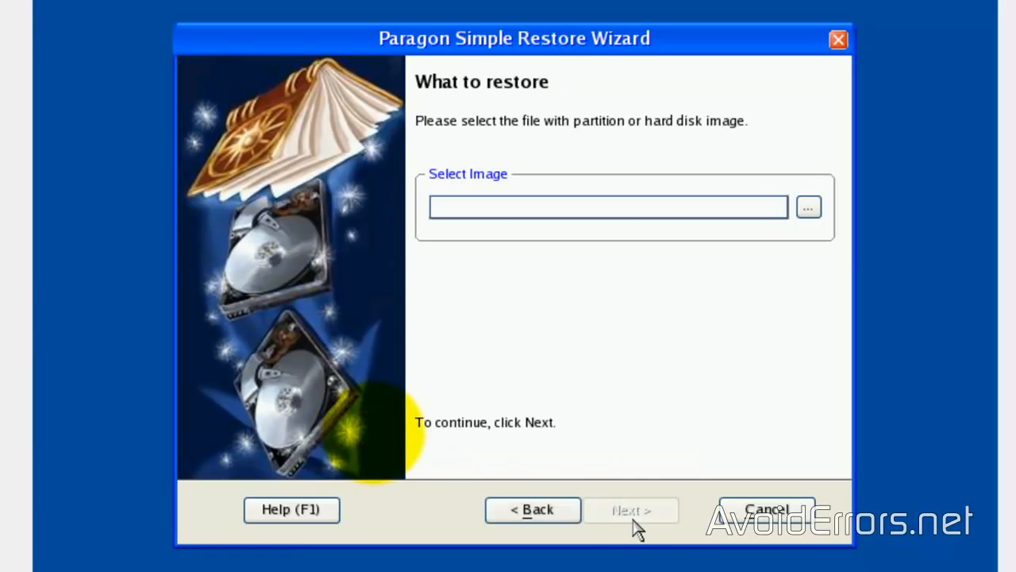
{"action": "mouse_move", "coordinate": [807, 207]}
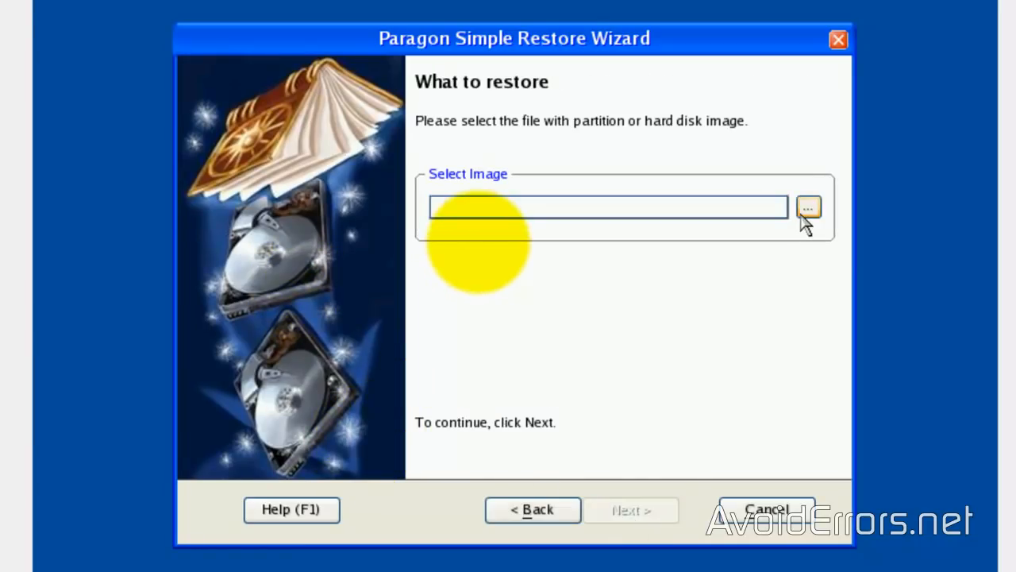
{"action": "left_click", "coordinate": [807, 207]}
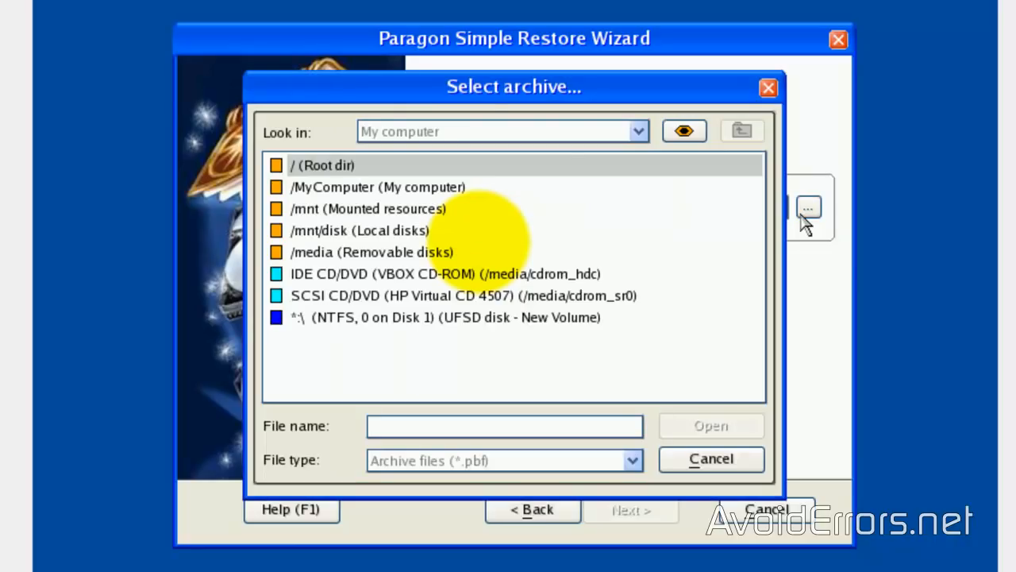
{"action": "left_click", "coordinate": [323, 165]}
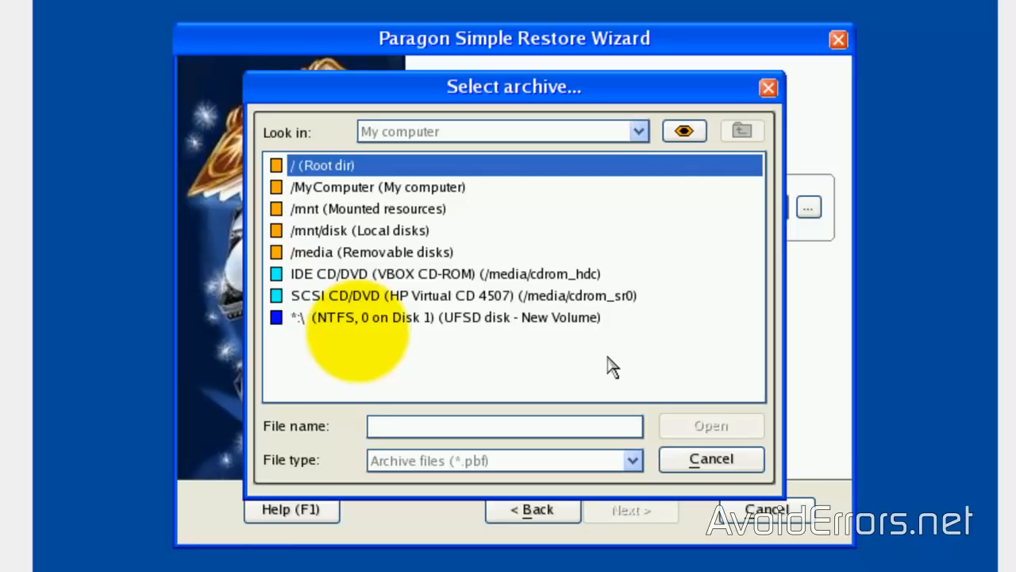
{"action": "left_click", "coordinate": [436, 317]}
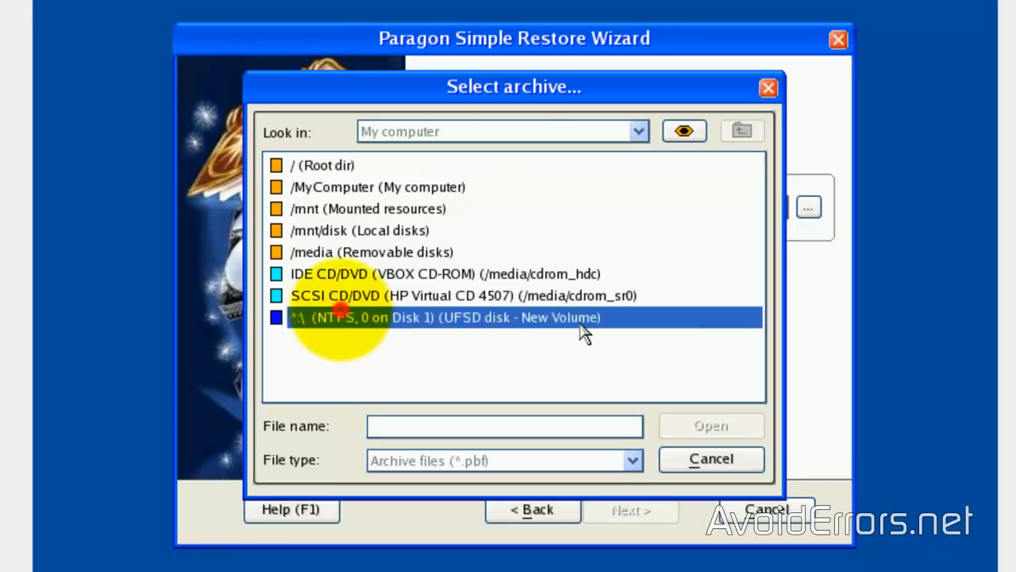
{"action": "double_click", "coordinate": [447, 317]}
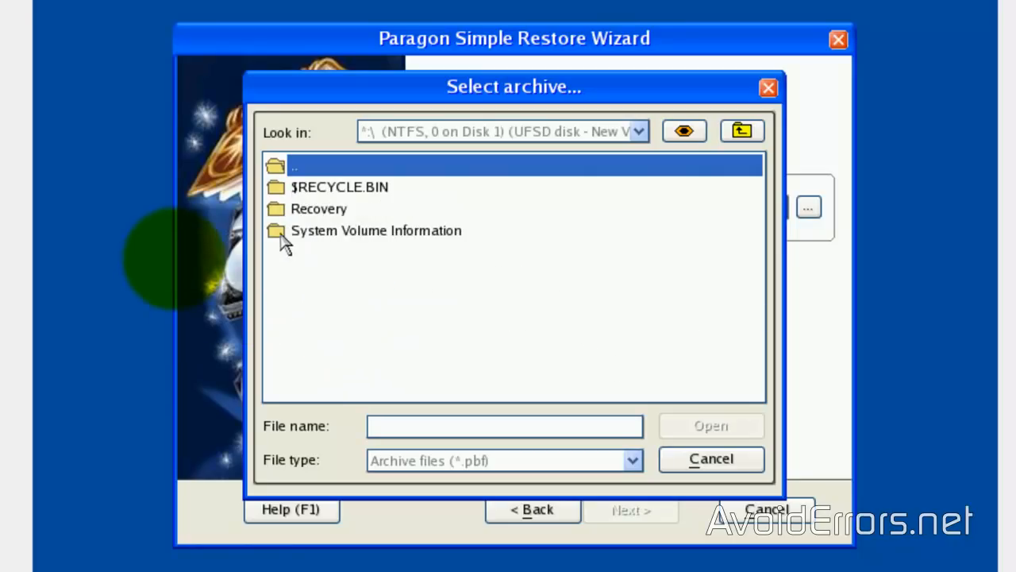
{"action": "double_click", "coordinate": [319, 208]}
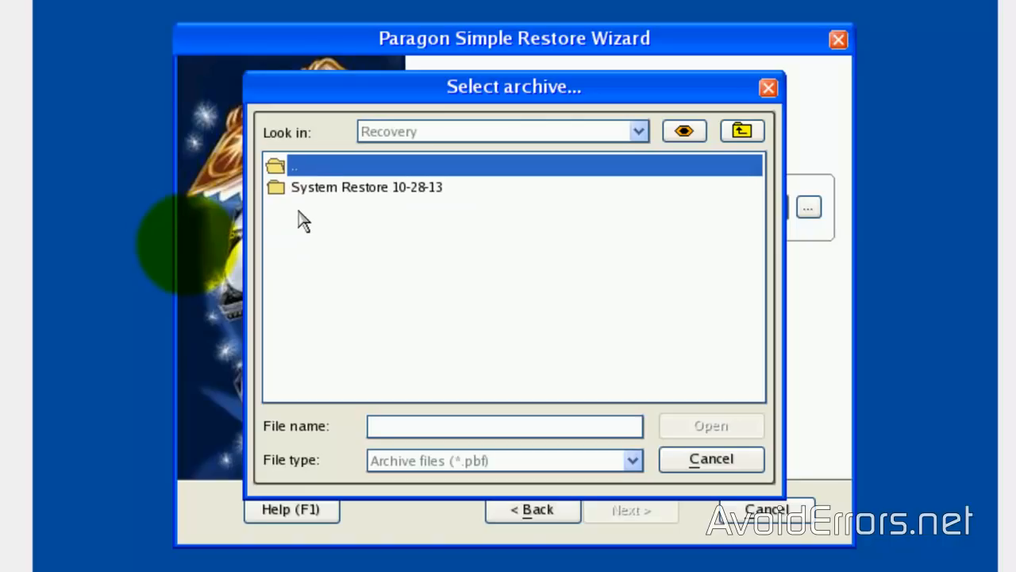
{"action": "mouse_move", "coordinate": [341, 206]}
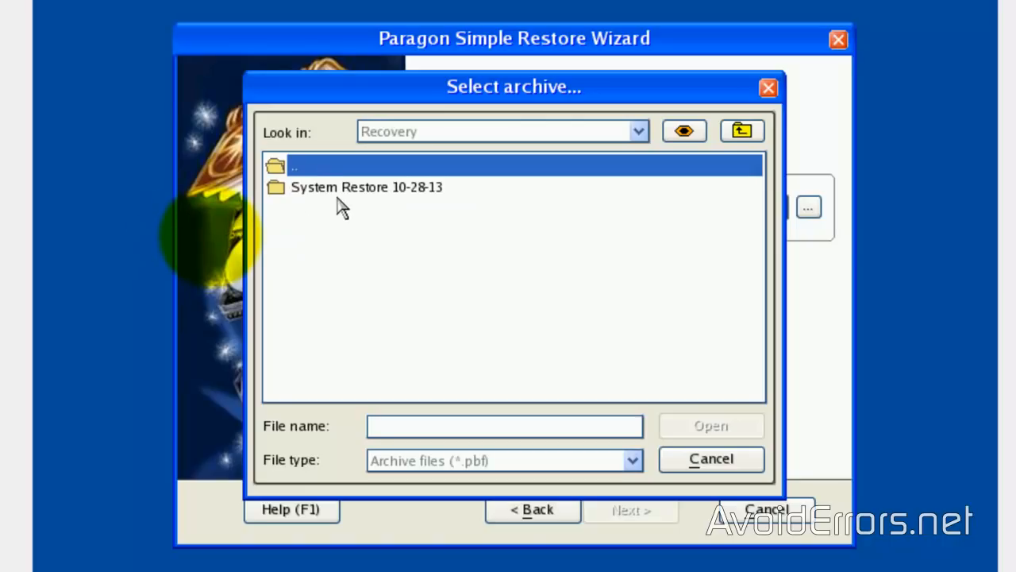
{"action": "double_click", "coordinate": [366, 187]}
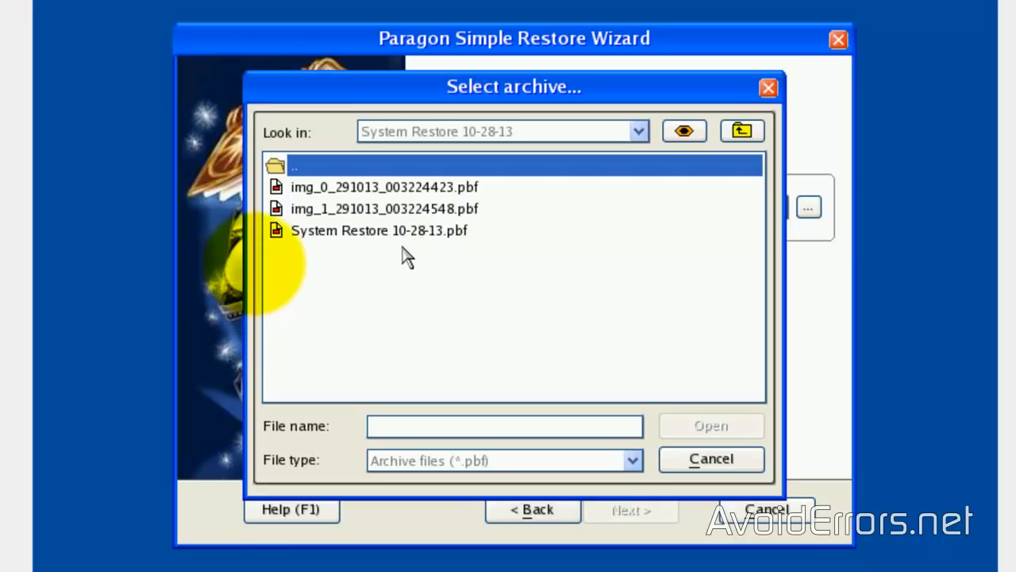
{"action": "left_click", "coordinate": [378, 230]}
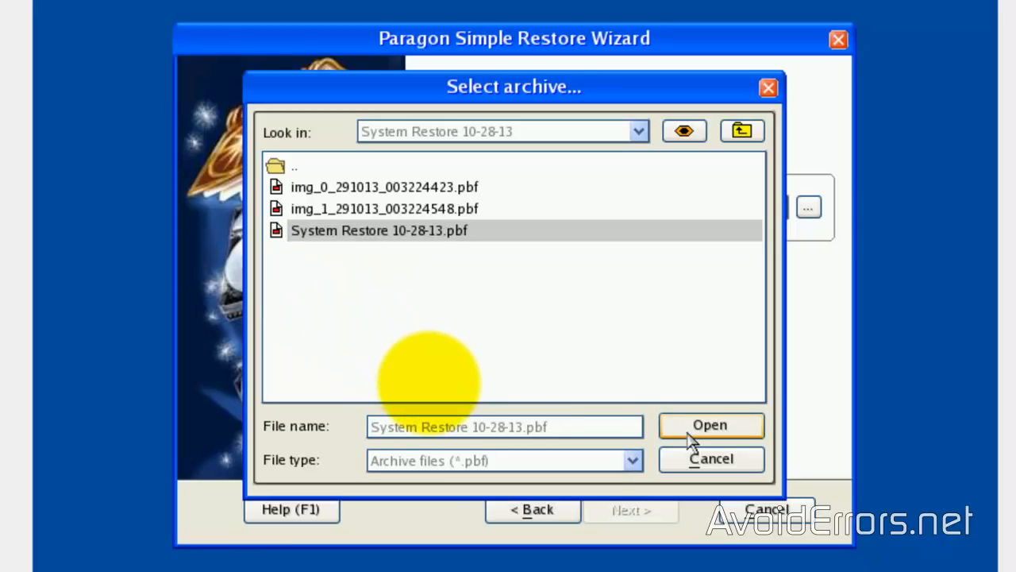
{"action": "left_click", "coordinate": [709, 425]}
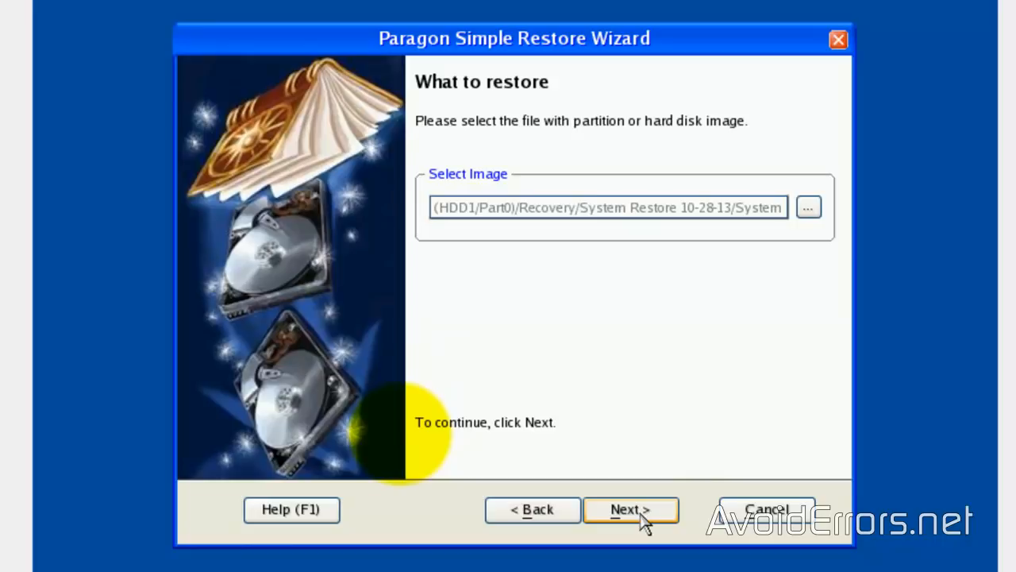
- Pass the image properties page and accept the mismatched-disk warning to reach the Restore Summary
{"action": "left_click", "coordinate": [630, 509]}
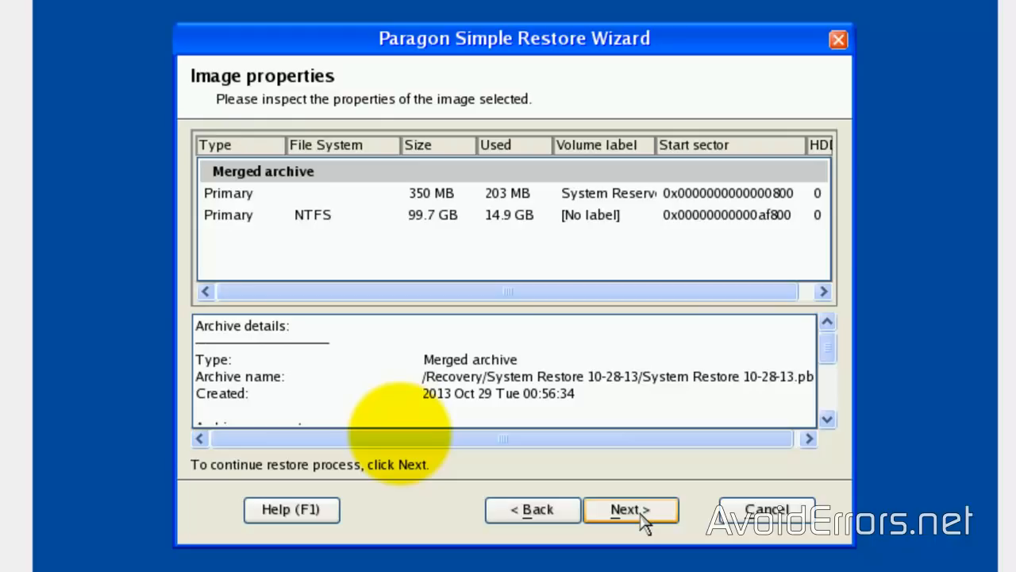
{"action": "left_click", "coordinate": [631, 508]}
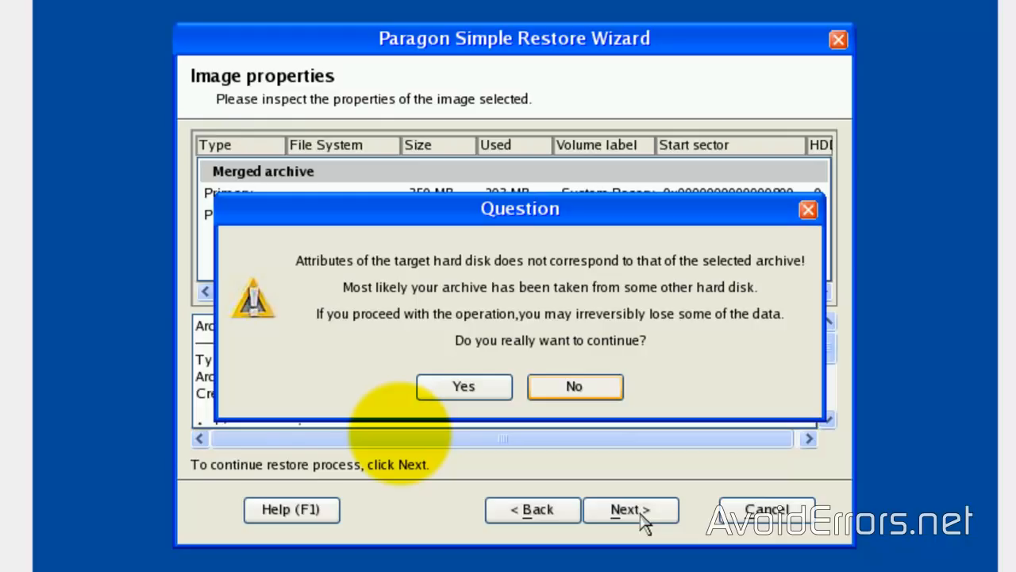
{"action": "mouse_move", "coordinate": [530, 509]}
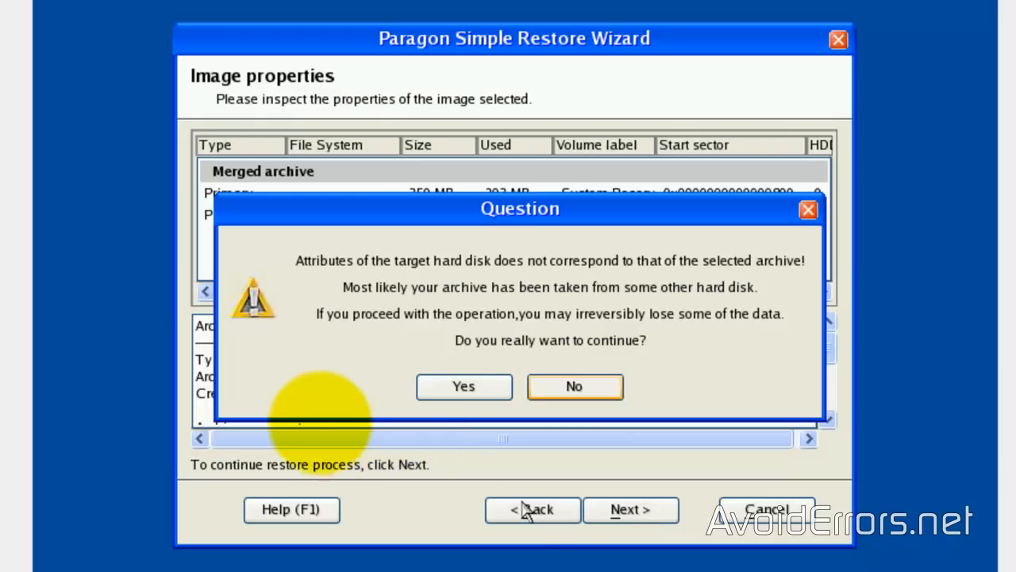
{"action": "left_click", "coordinate": [464, 387]}
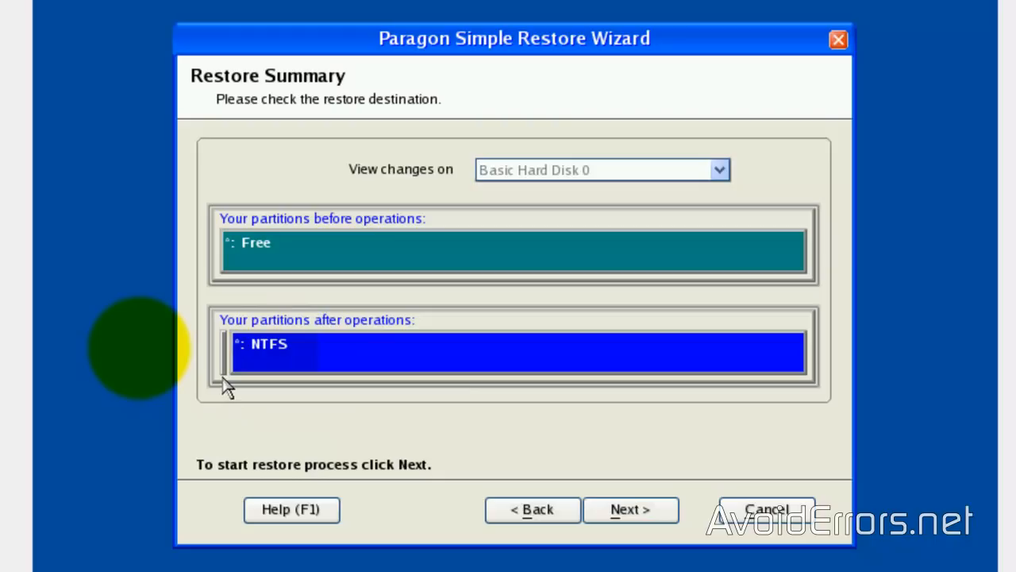
{"action": "mouse_move", "coordinate": [208, 268]}
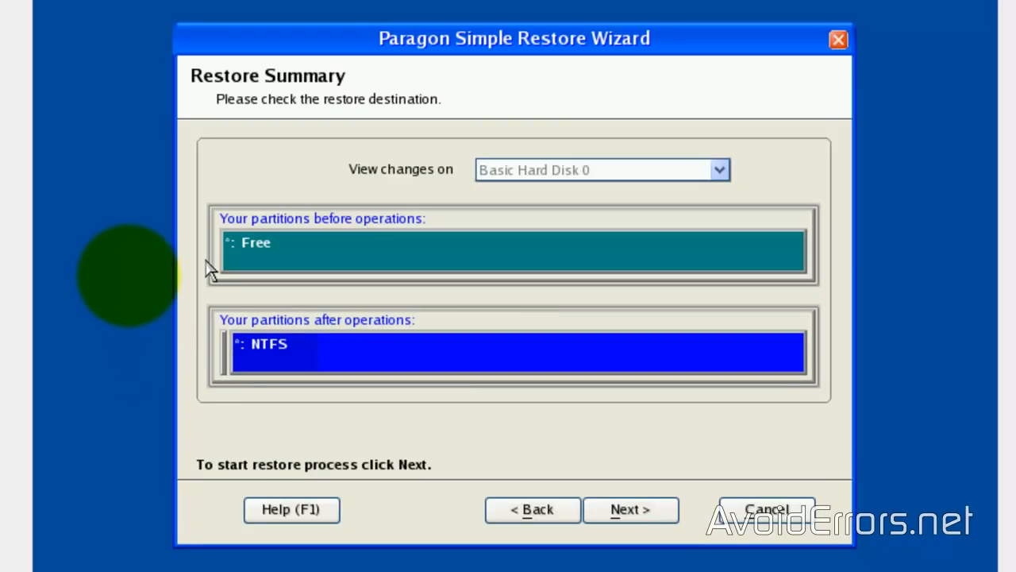
{"action": "mouse_move", "coordinate": [210, 301]}
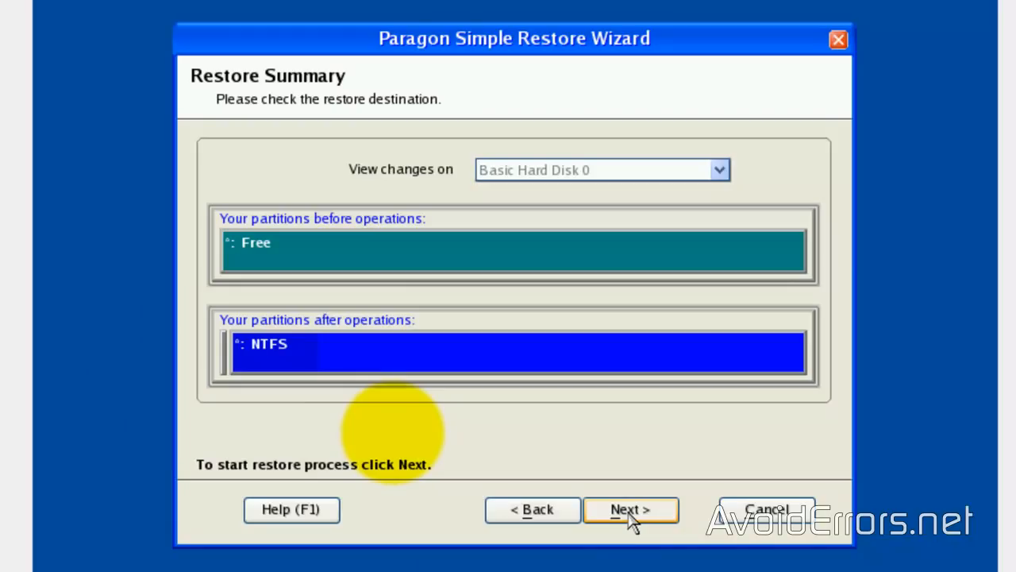
- Run the restore onto blank Basic Hard Disk 0 and close the finished progress report
{"action": "left_click", "coordinate": [631, 509]}
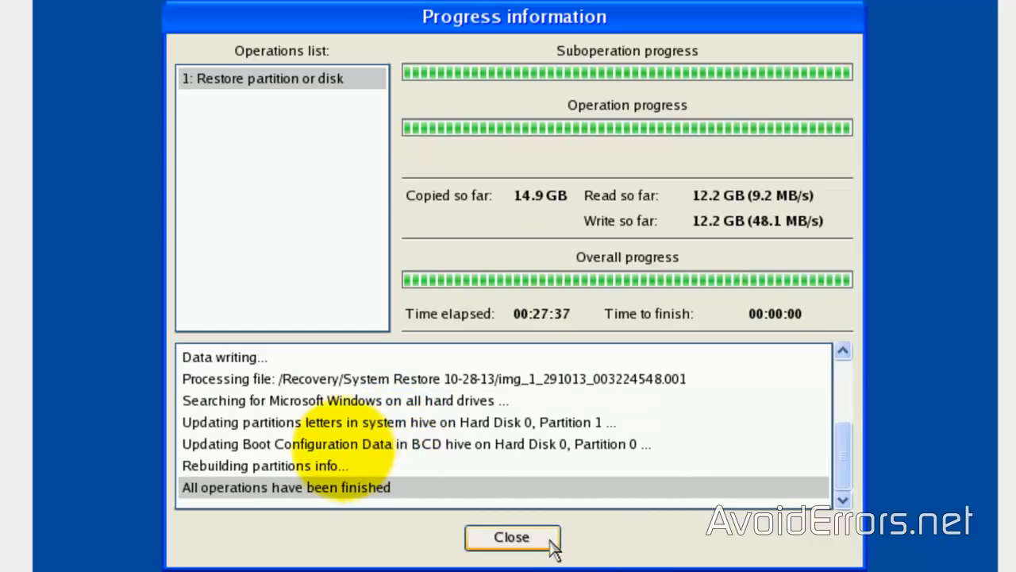
{"action": "left_click", "coordinate": [512, 536]}
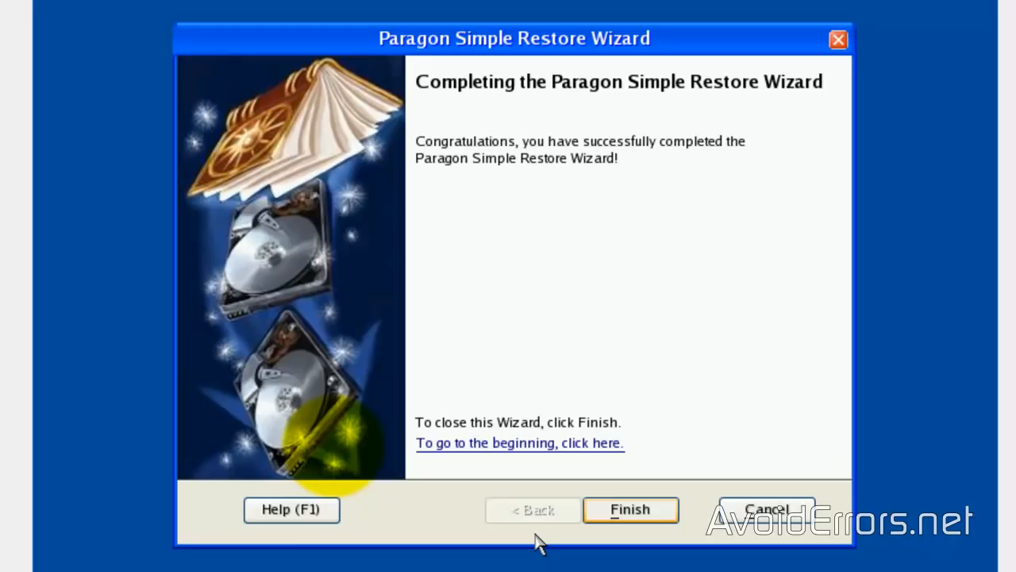
- End the completed restore session and return to the wizard's Welcome page
{"action": "left_click", "coordinate": [631, 509]}
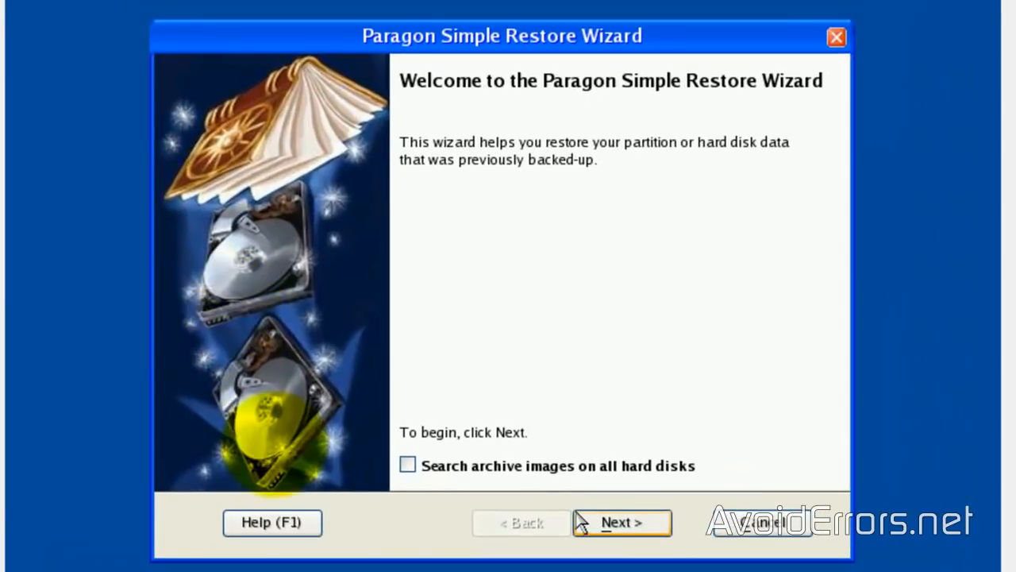
- Pick the System Restore 10-28-13 image from New Volume > Recovery and view its properties
{"action": "left_click", "coordinate": [622, 522]}
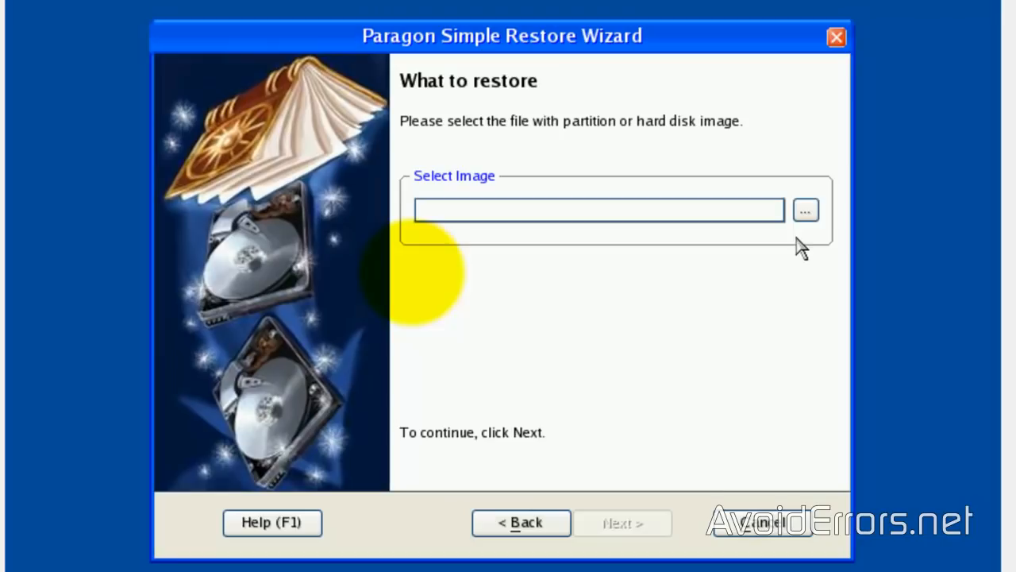
{"action": "left_click", "coordinate": [805, 209]}
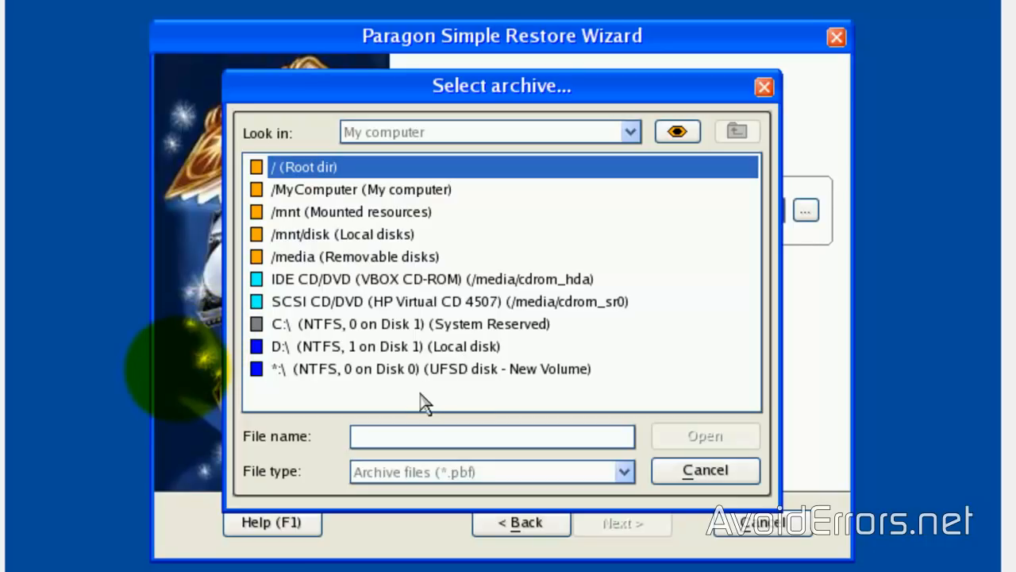
{"action": "mouse_move", "coordinate": [433, 385]}
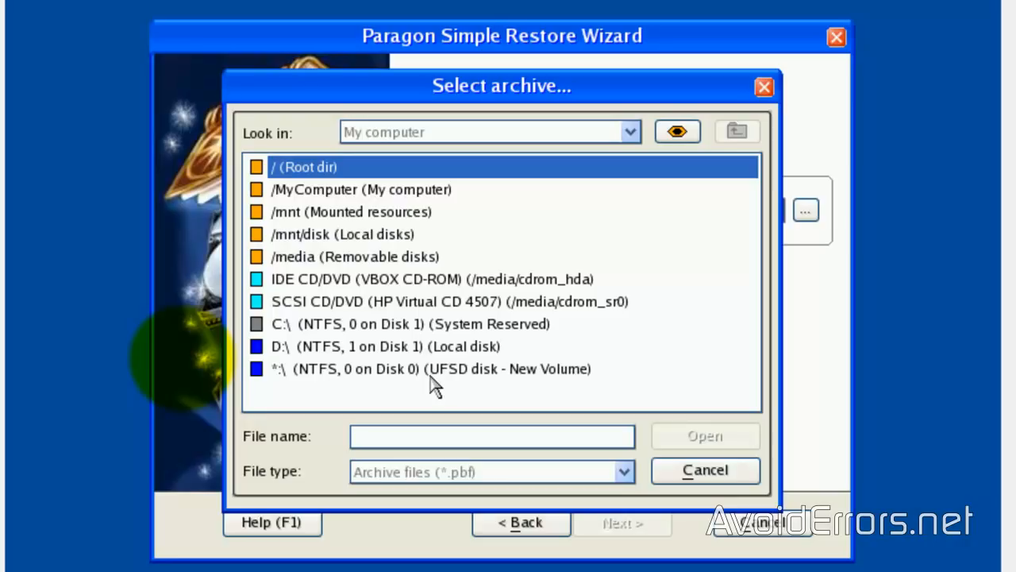
{"action": "mouse_move", "coordinate": [439, 383]}
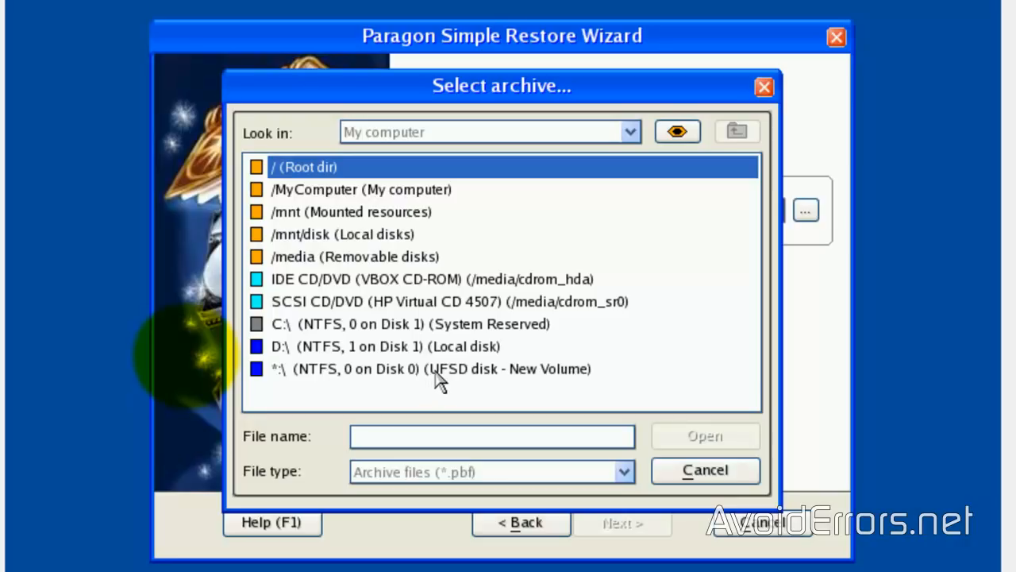
{"action": "double_click", "coordinate": [431, 368]}
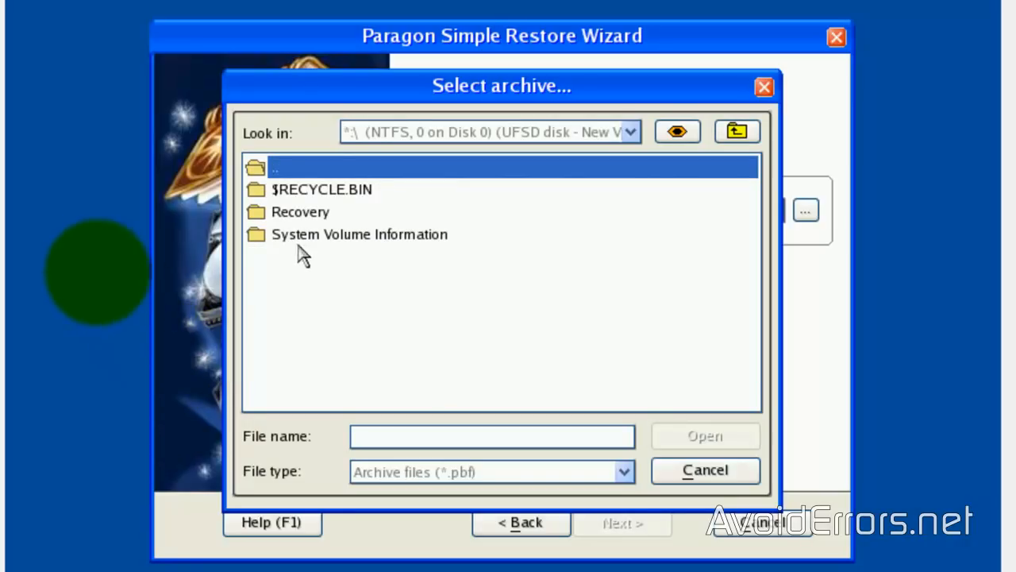
{"action": "double_click", "coordinate": [300, 211]}
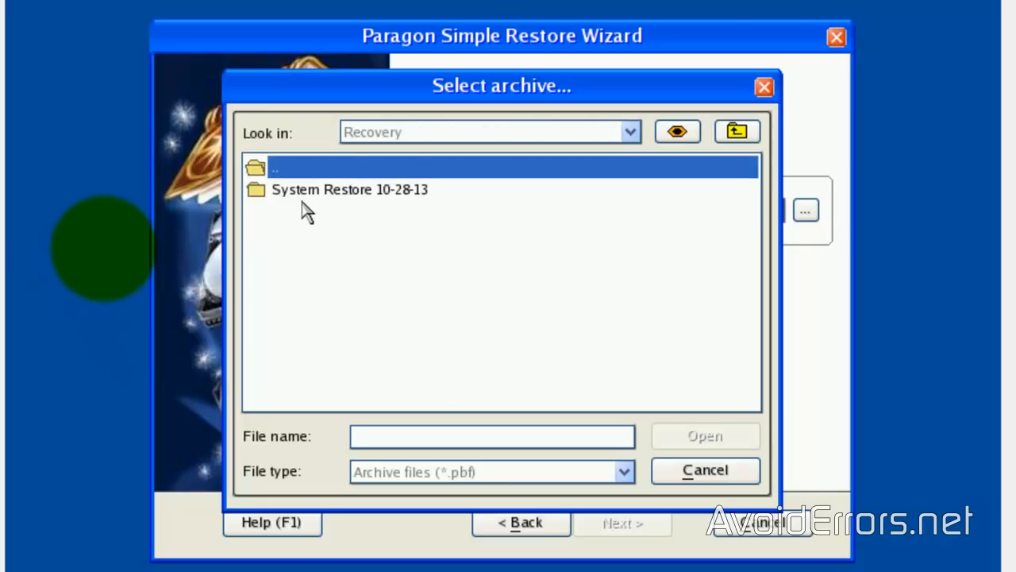
{"action": "double_click", "coordinate": [349, 189]}
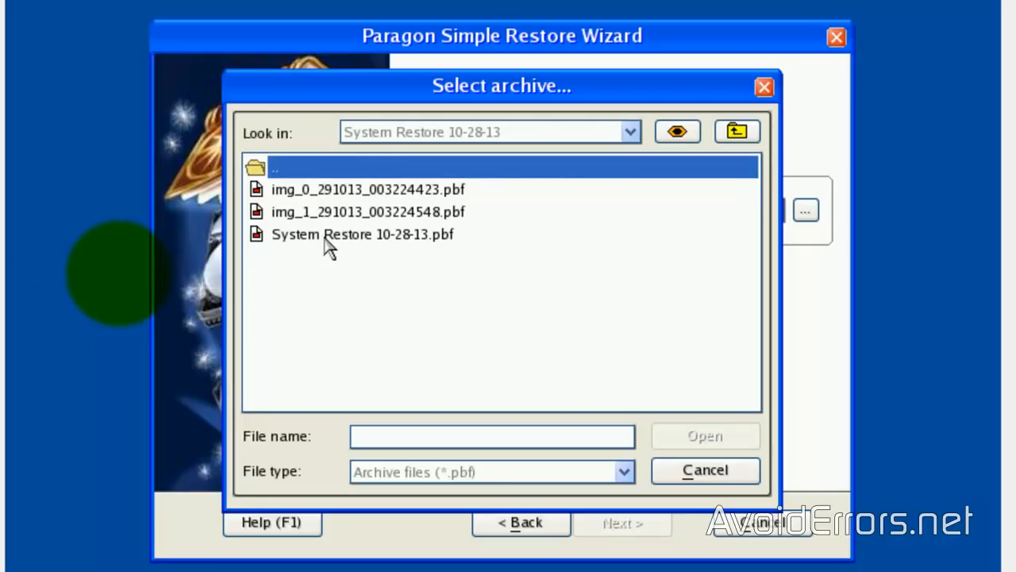
{"action": "mouse_move", "coordinate": [358, 246]}
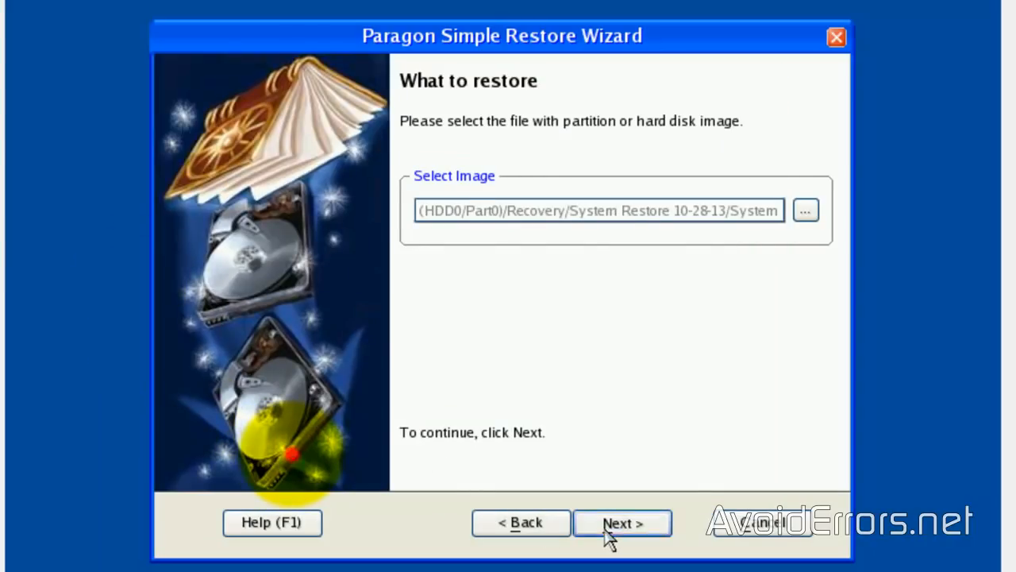
{"action": "left_click", "coordinate": [622, 523]}
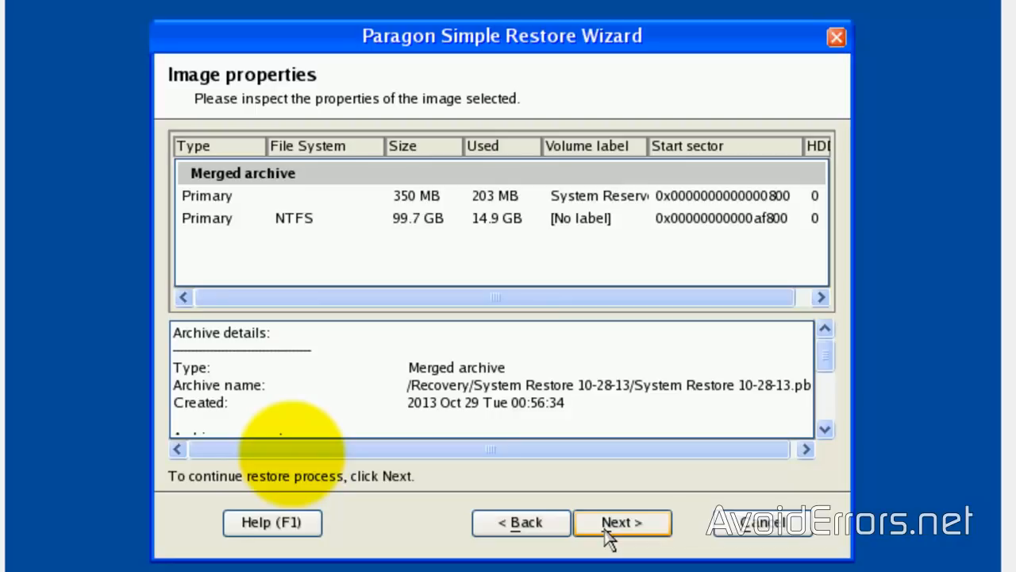
- Dismiss the target-not-found error, select only the 99.7 GB NTFS partition, and continue
{"action": "left_click", "coordinate": [621, 522]}
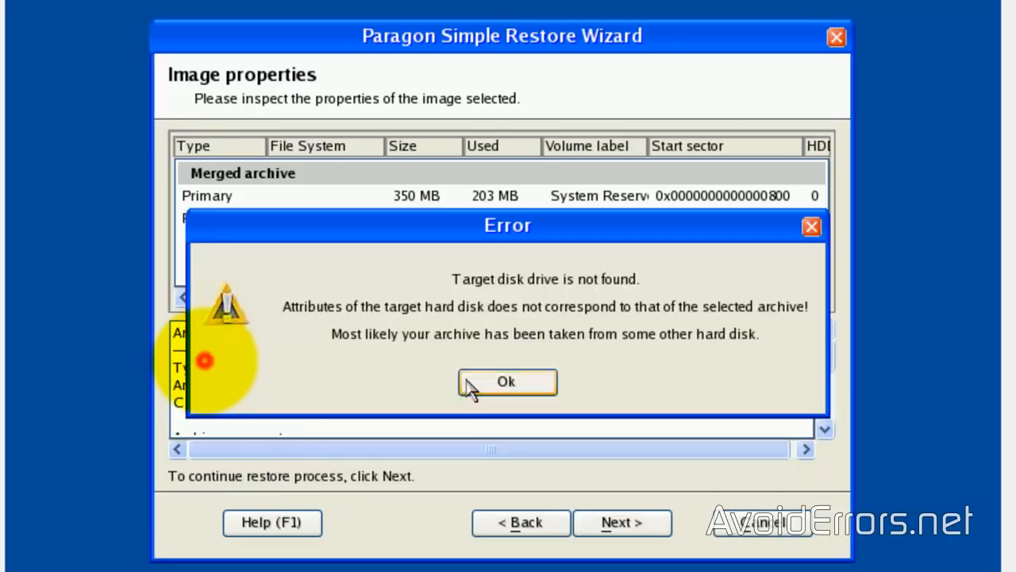
{"action": "left_click", "coordinate": [507, 382]}
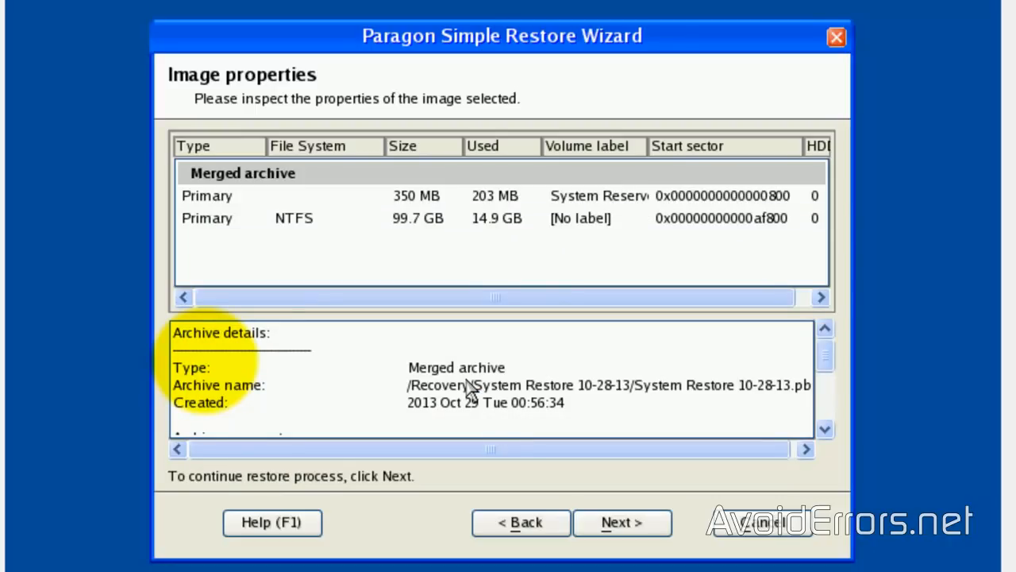
{"action": "left_click", "coordinate": [242, 172]}
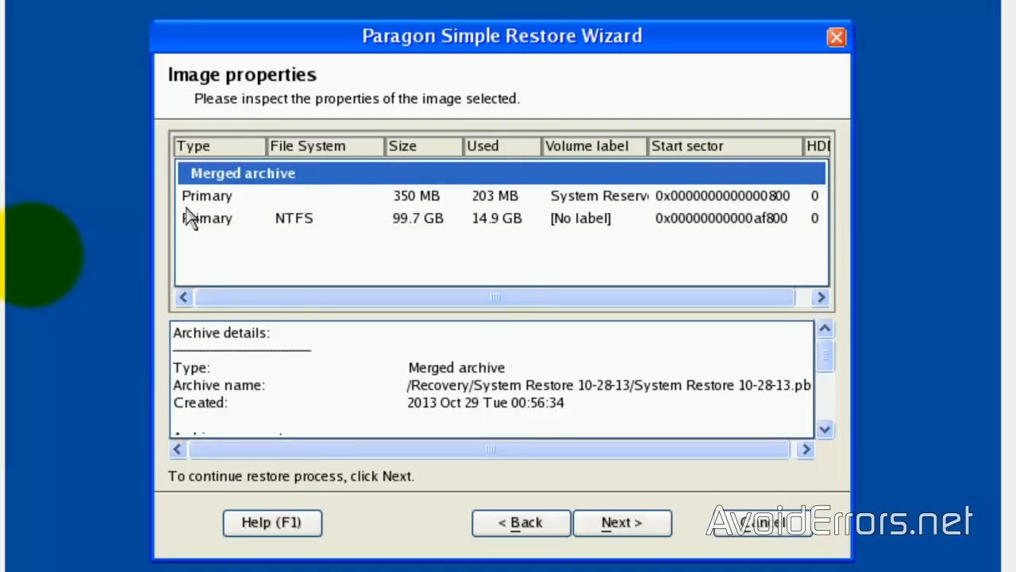
{"action": "left_click", "coordinate": [207, 217]}
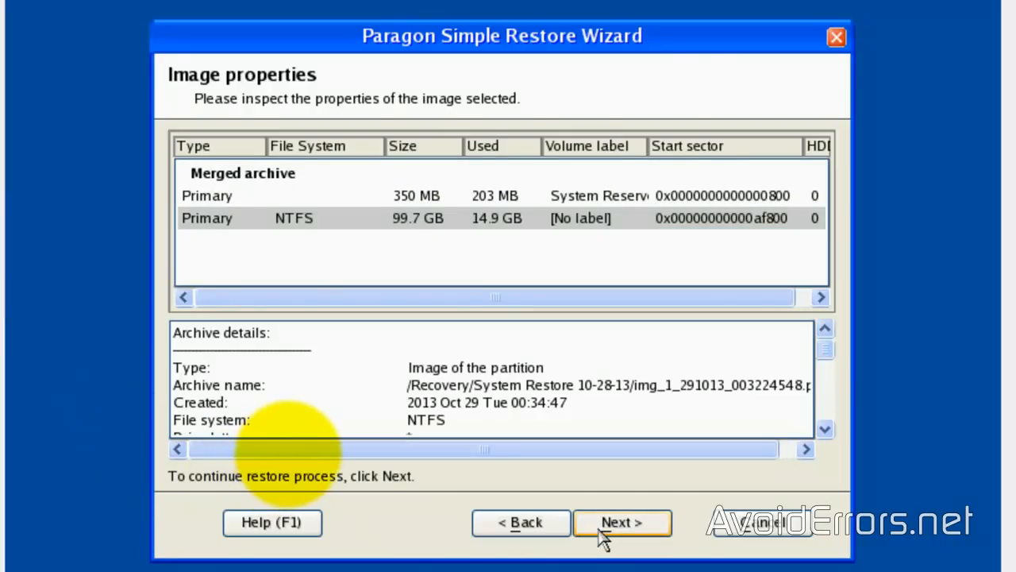
{"action": "left_click", "coordinate": [621, 522]}
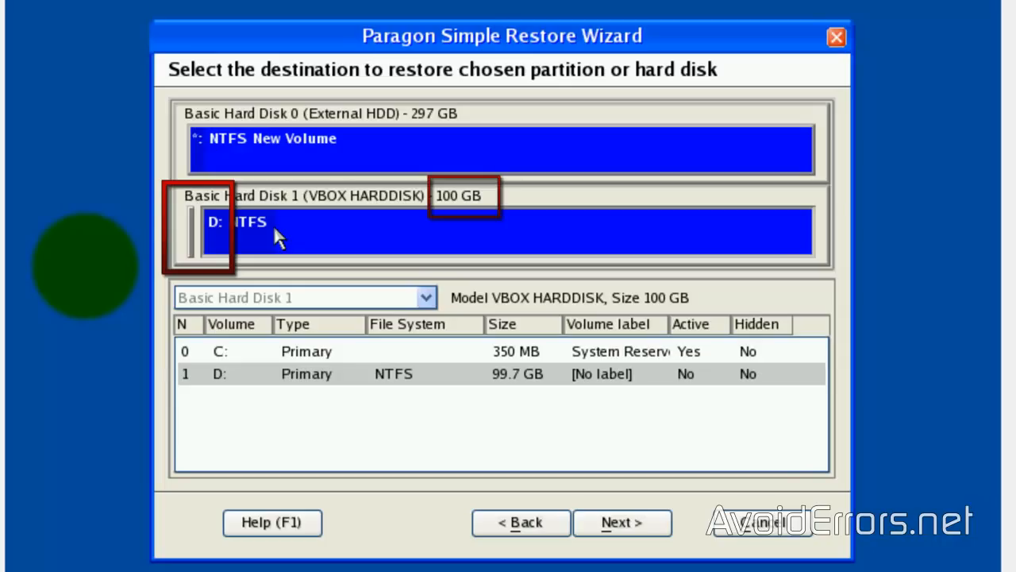
{"action": "mouse_move", "coordinate": [297, 167]}
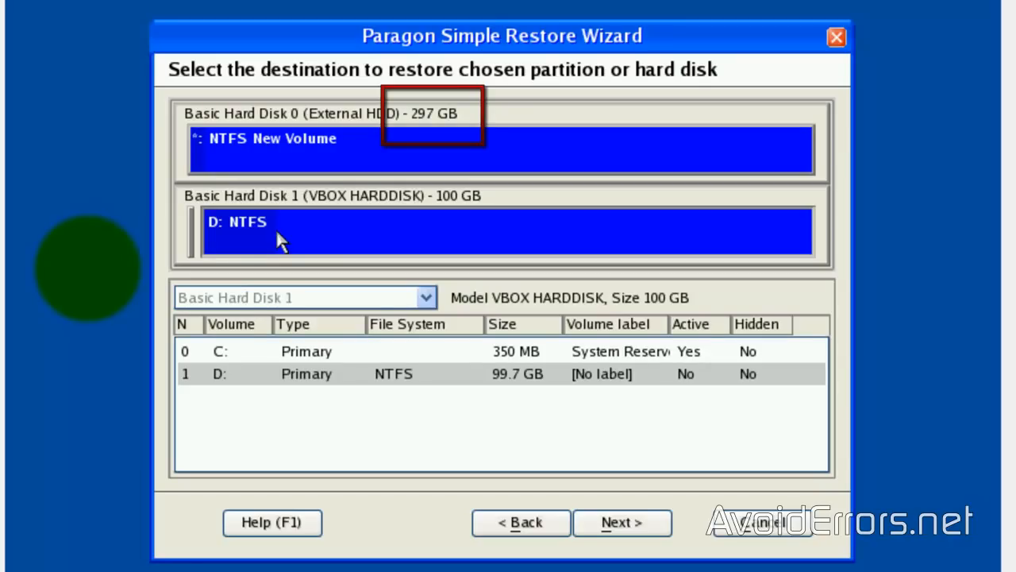
- Choose the D: NTFS partition on 100 GB Basic Hard Disk 1 as the destination
{"action": "left_click", "coordinate": [306, 373]}
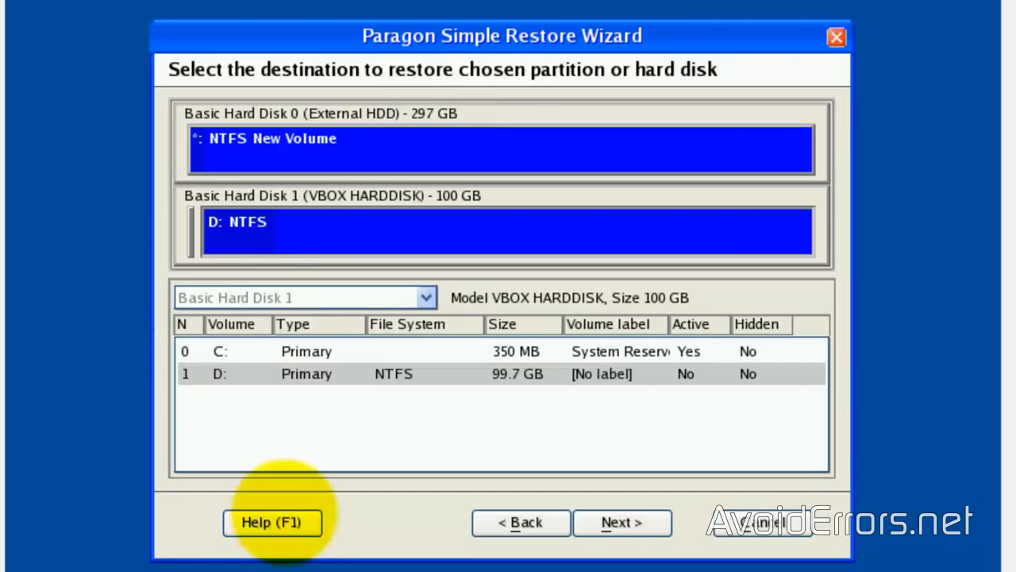
{"action": "left_click", "coordinate": [622, 522]}
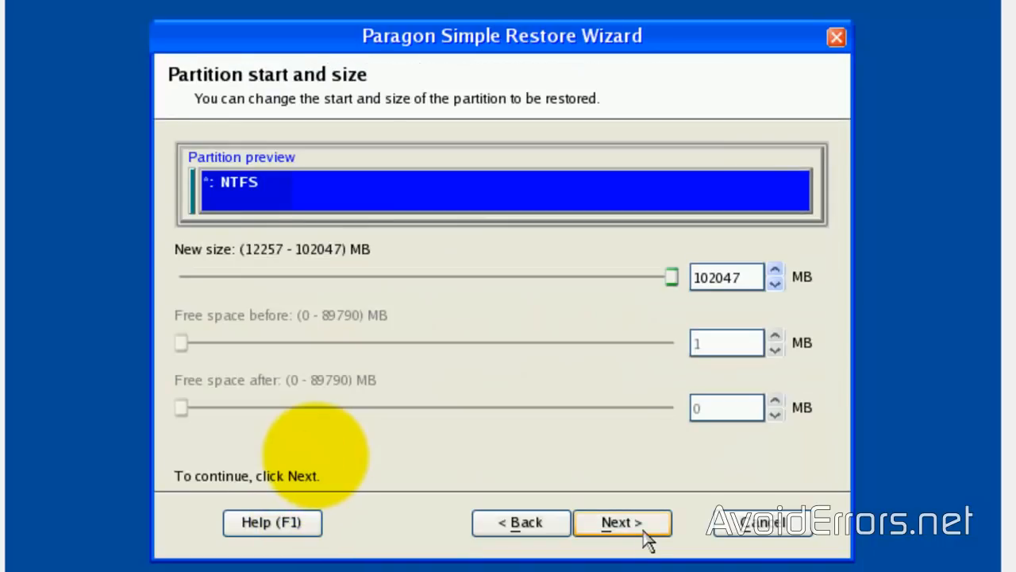
{"action": "mouse_move", "coordinate": [663, 494]}
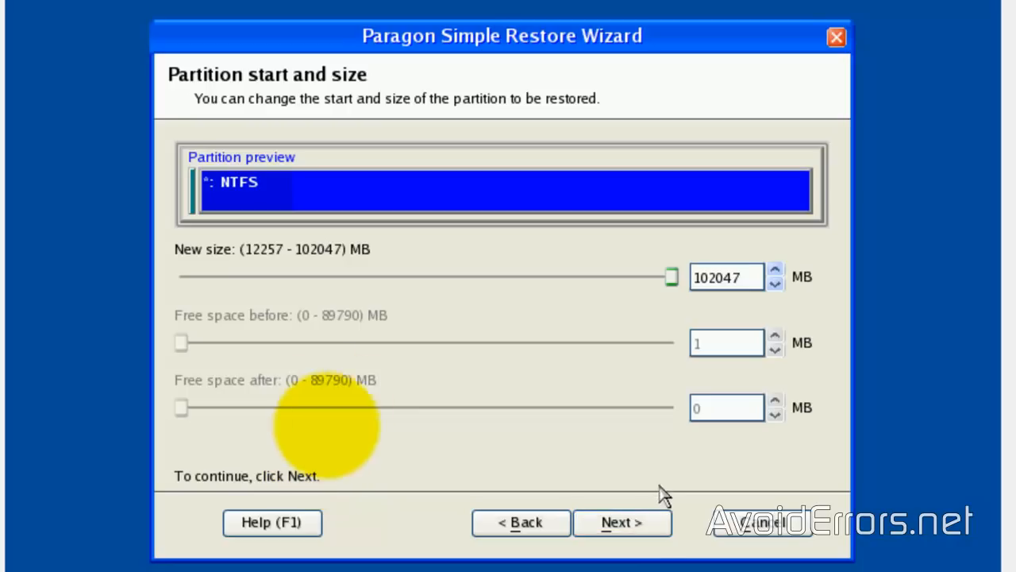
- Keep the partition size at the full 102047 MB and start restoring over D:
{"action": "left_click_drag", "start_coordinate": [671, 276], "coordinate": [603, 276]}
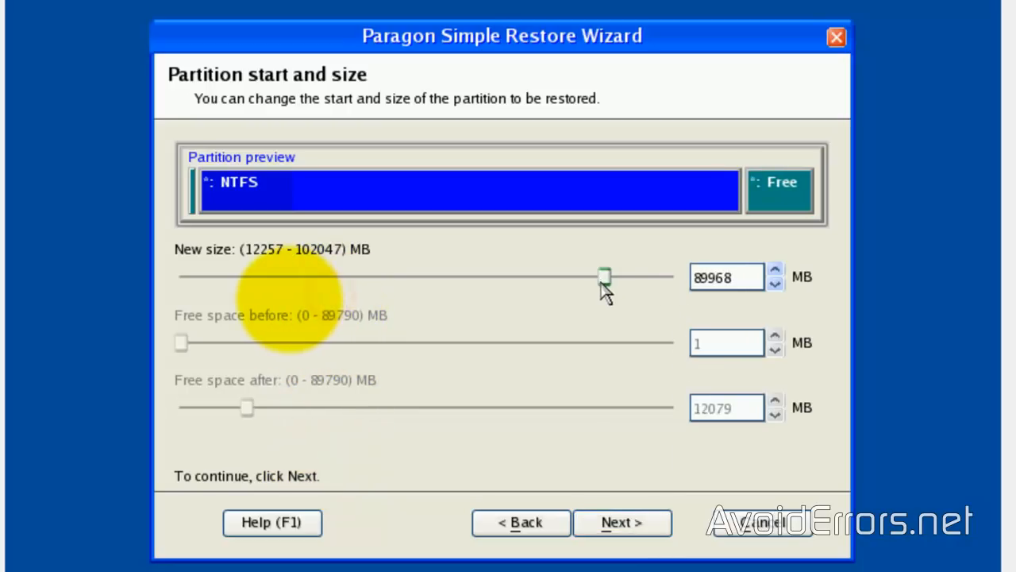
{"action": "left_click_drag", "start_coordinate": [605, 276], "coordinate": [671, 276]}
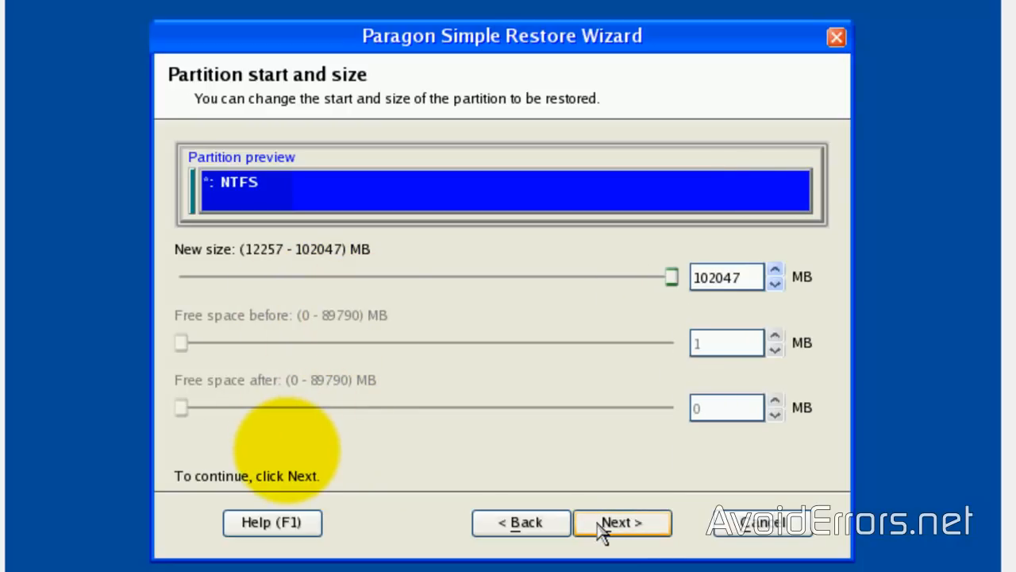
{"action": "left_click", "coordinate": [622, 523]}
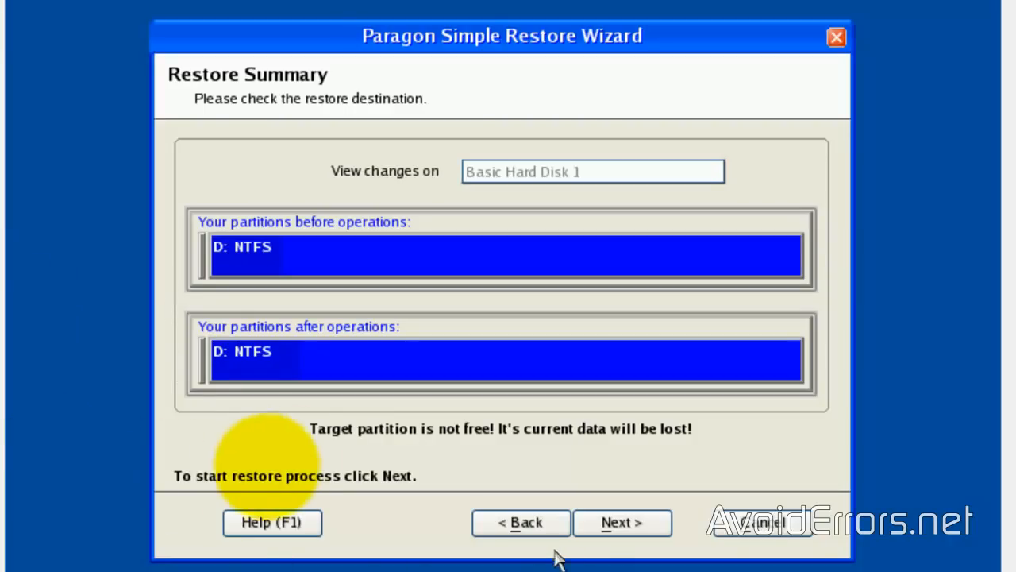
{"action": "left_click", "coordinate": [623, 523]}
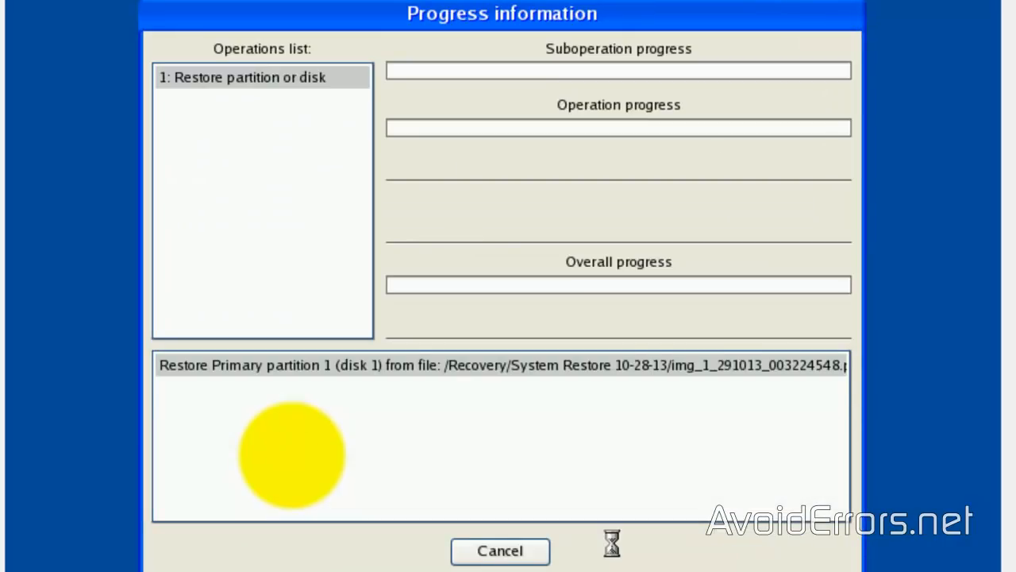